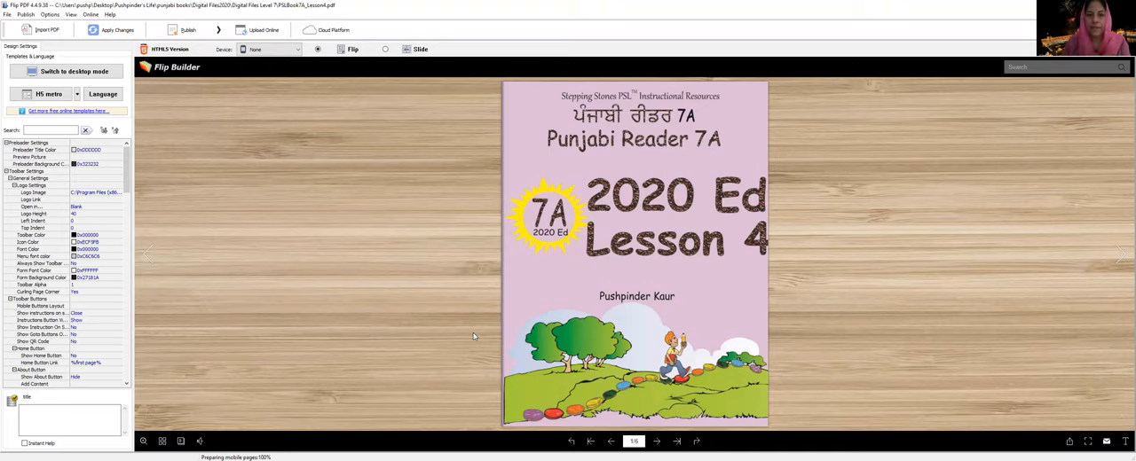
mouse_move(965, 341)
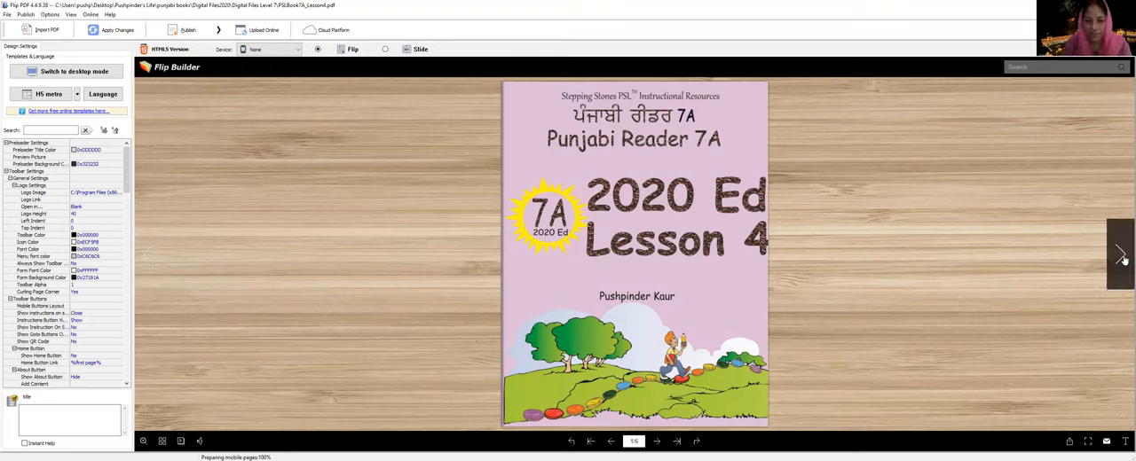
Step: Flip past the Punjabi Reader 7A cover to the table of contents and Lesson 4 opening page
click(1120, 255)
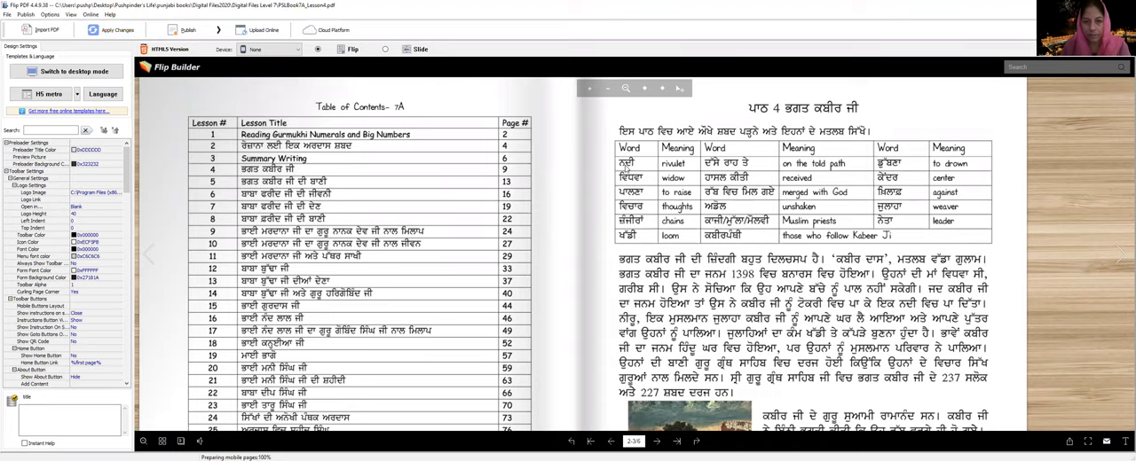
mouse_move(683, 170)
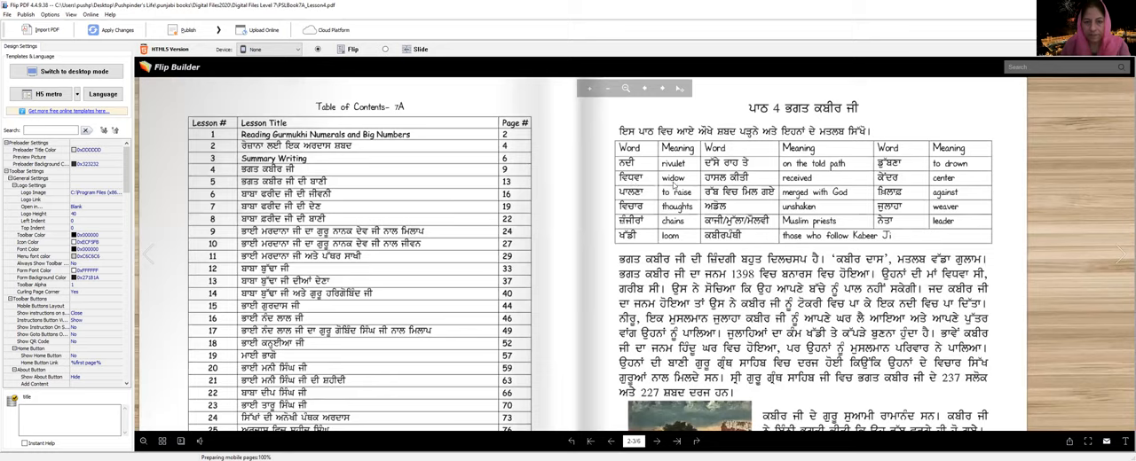
mouse_move(673, 184)
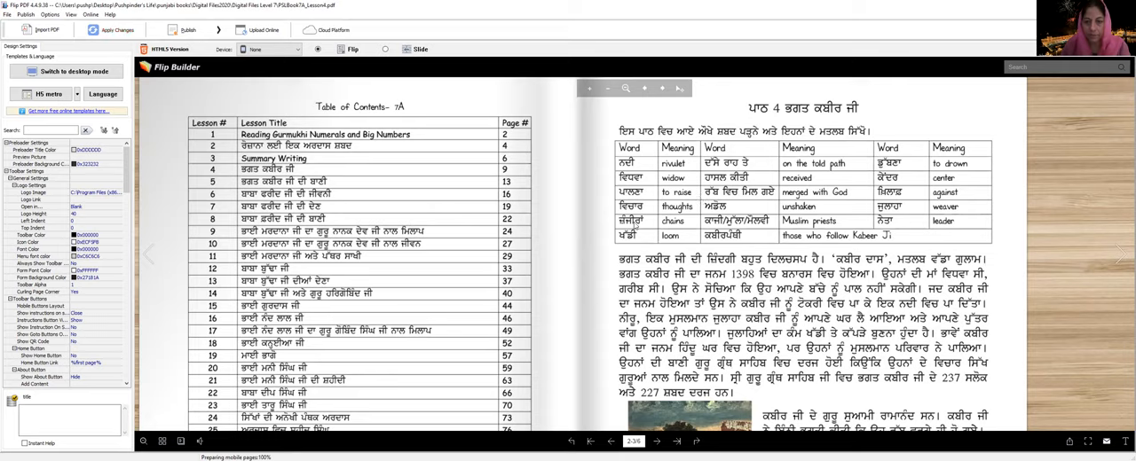
mouse_move(678, 227)
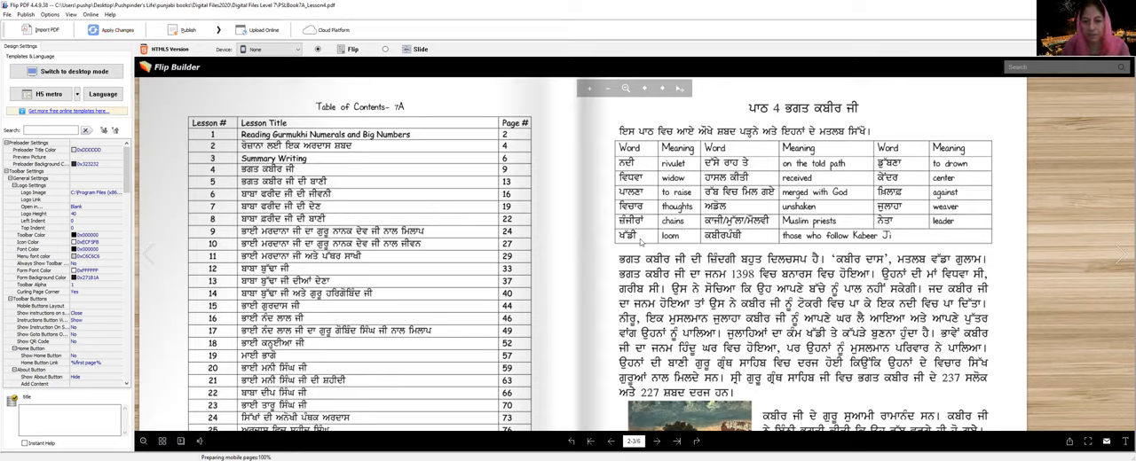
mouse_move(699, 410)
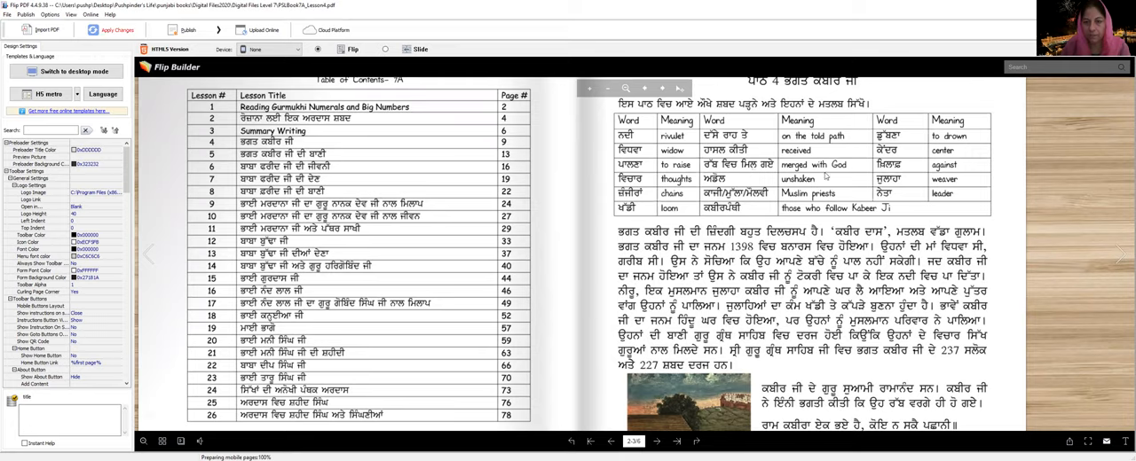
mouse_move(802, 185)
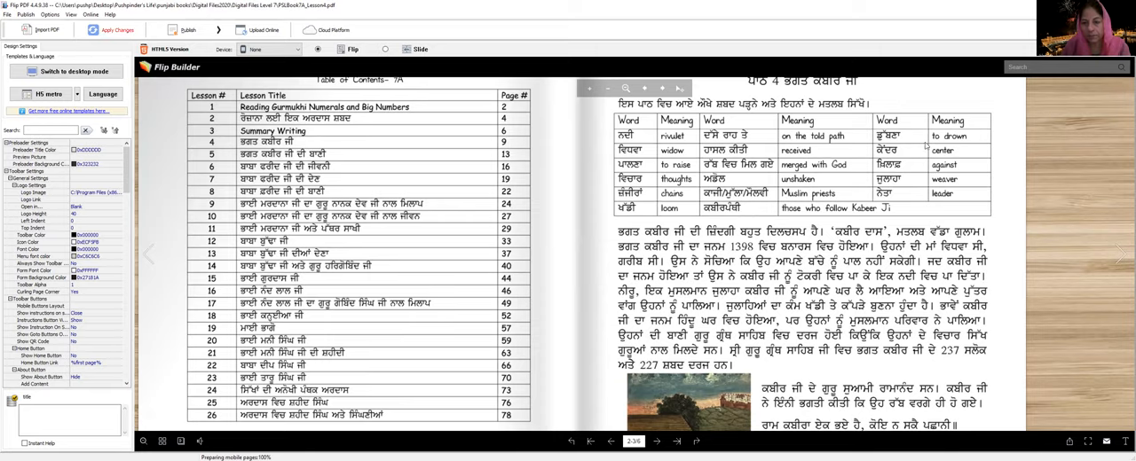
mouse_move(927, 149)
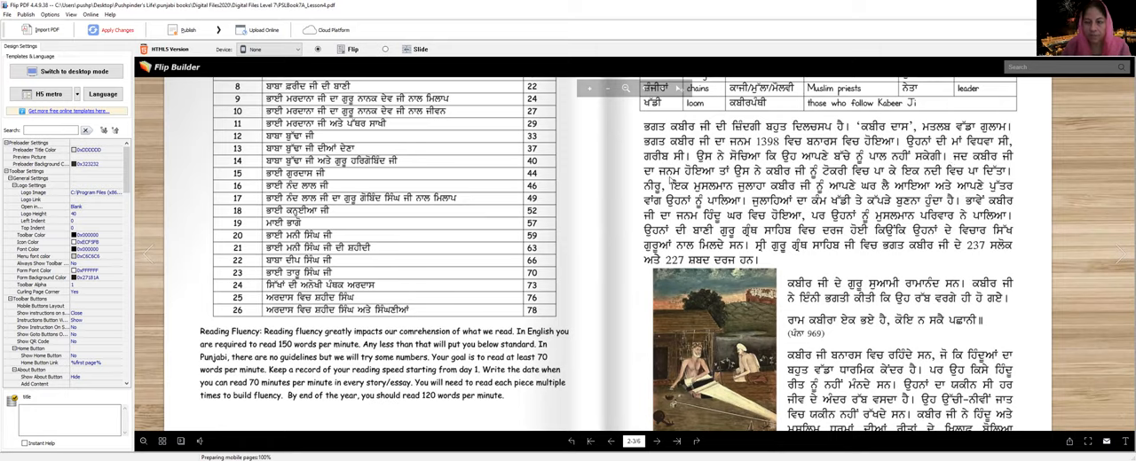
mouse_move(818, 181)
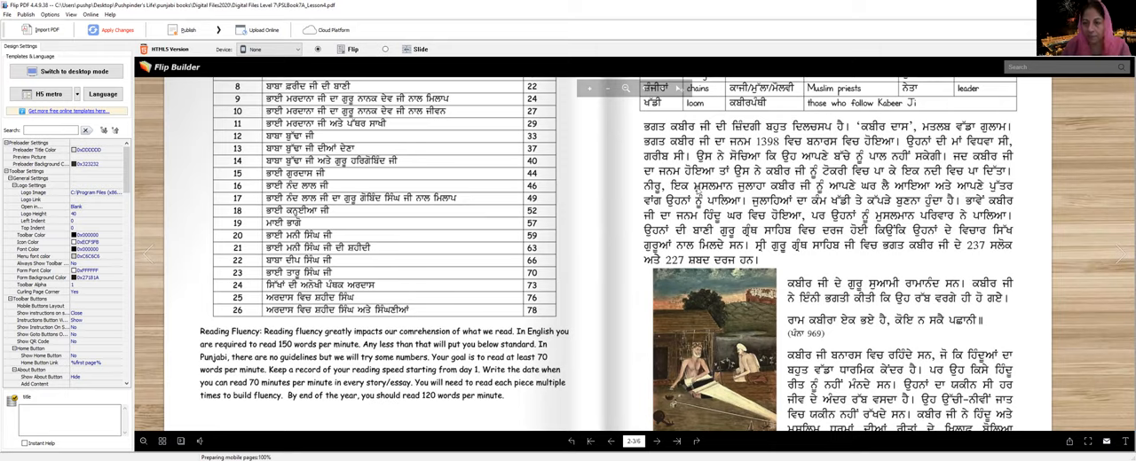
mouse_move(757, 199)
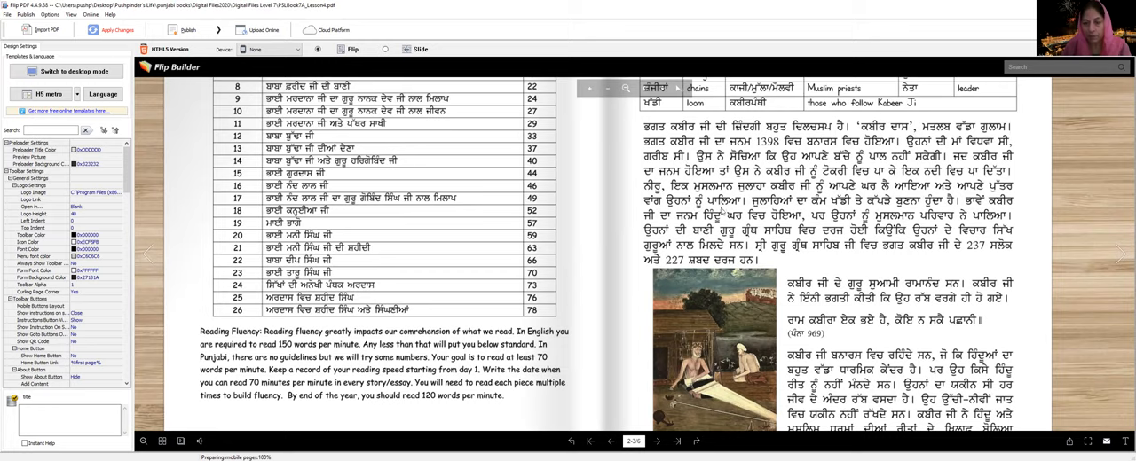
mouse_move(721, 211)
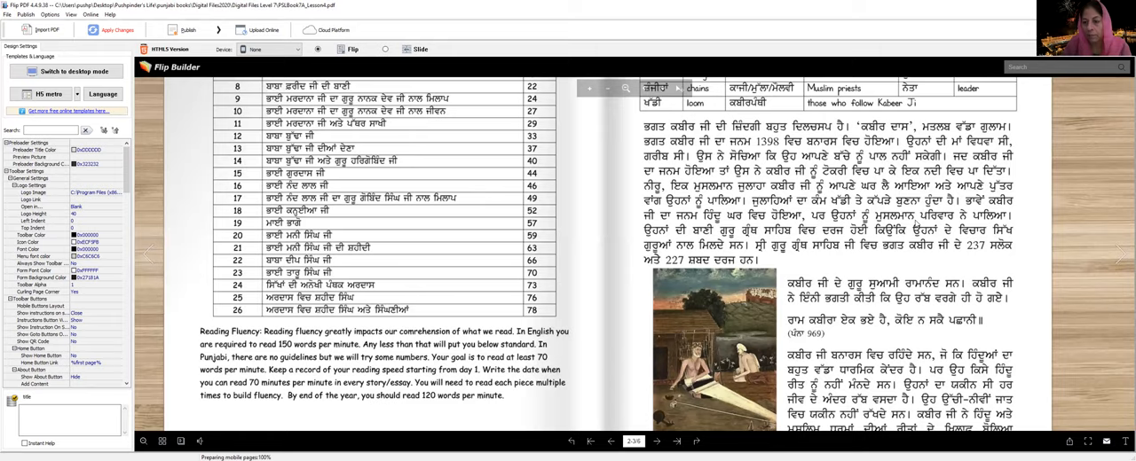
mouse_move(928, 224)
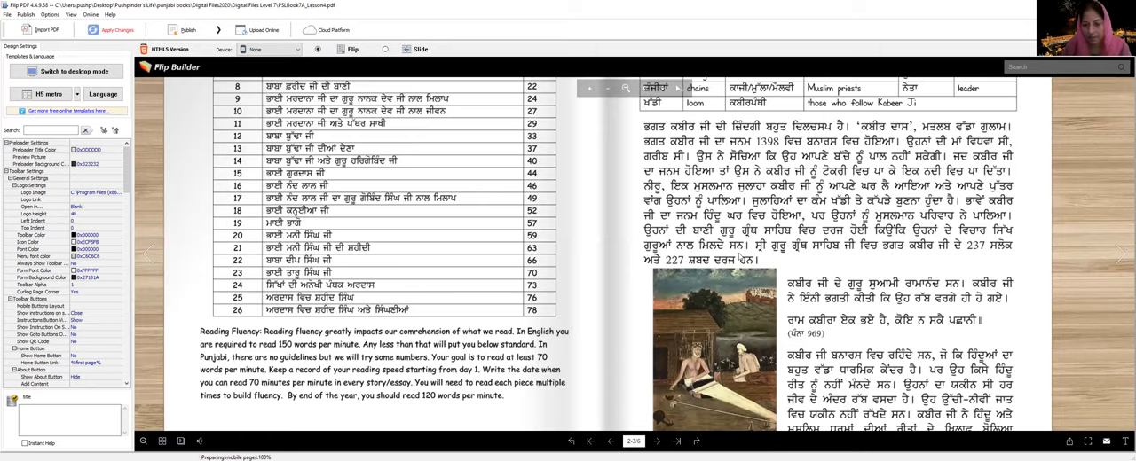
mouse_move(792, 270)
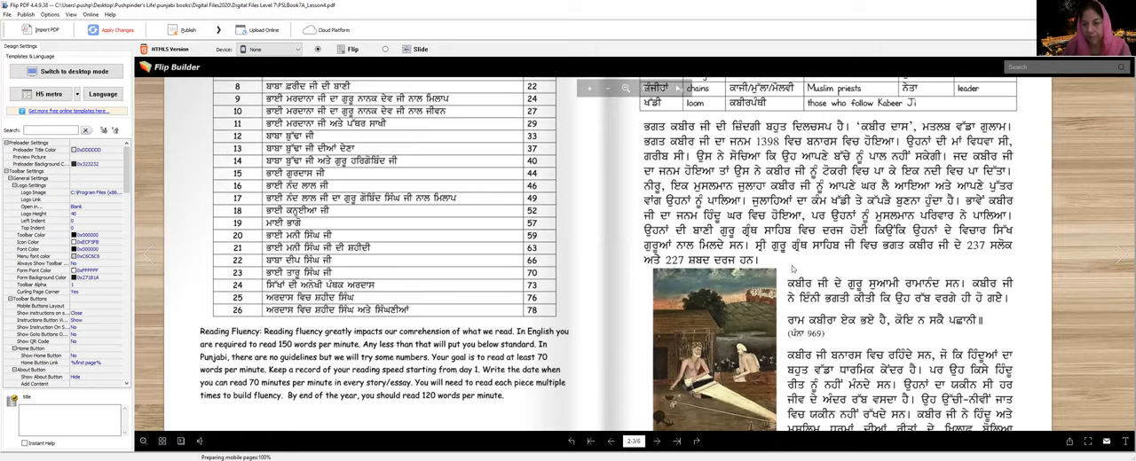
mouse_move(930, 261)
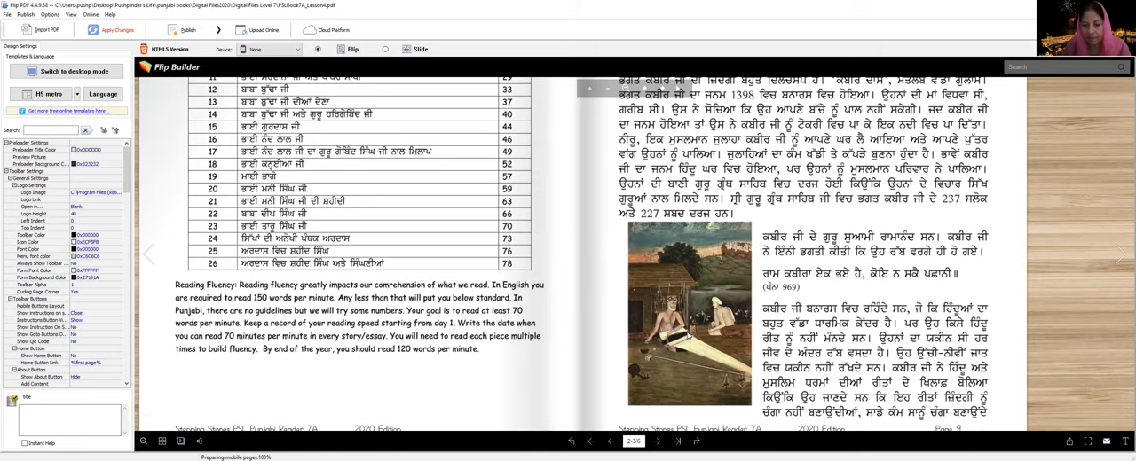
mouse_move(689, 380)
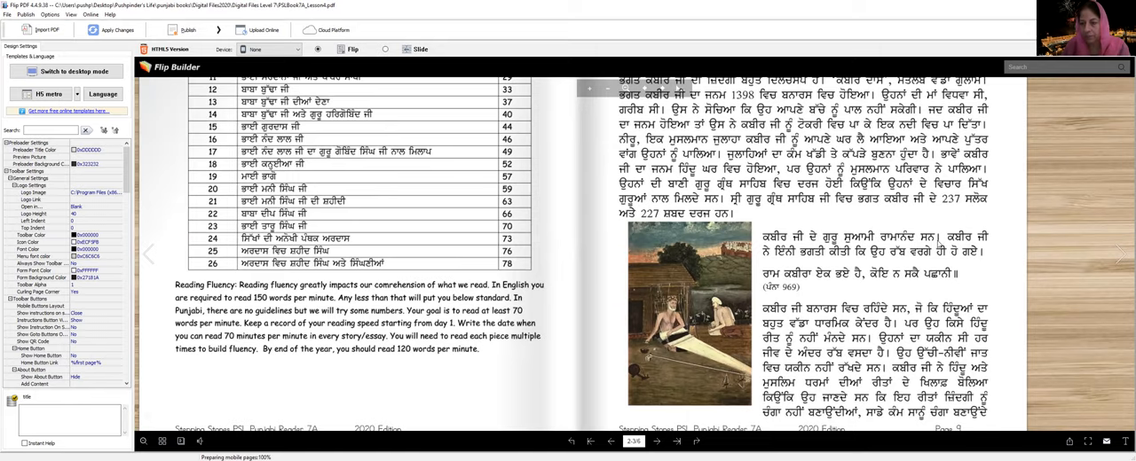
mouse_move(962, 245)
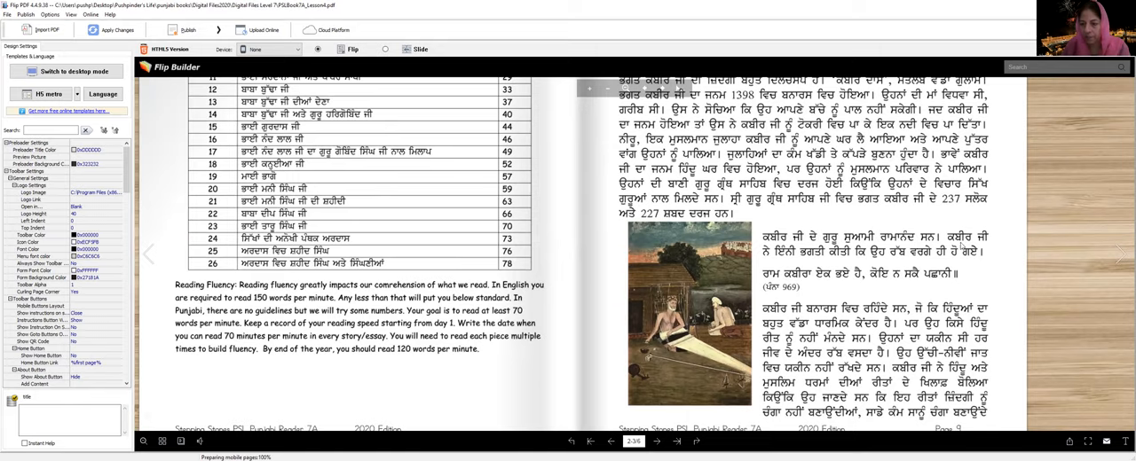
mouse_move(790, 265)
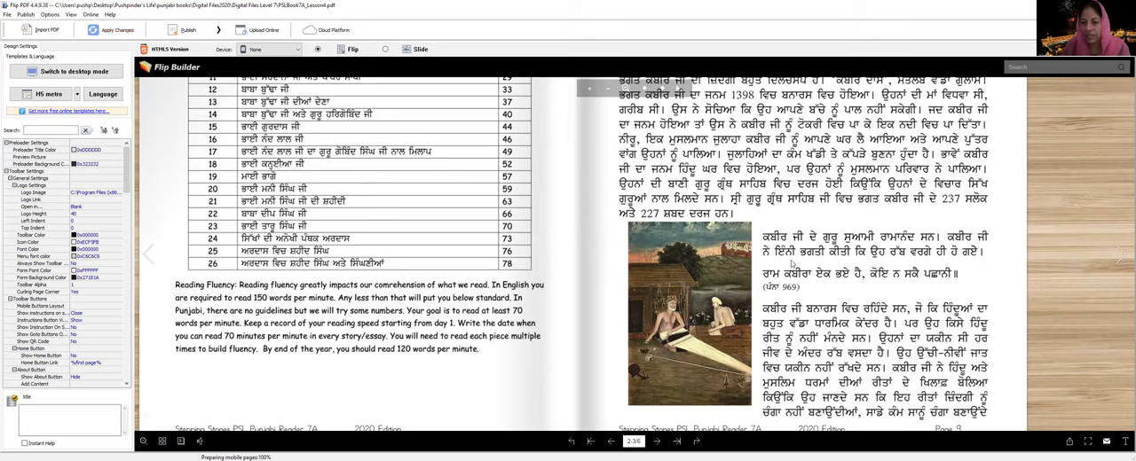
mouse_move(888, 261)
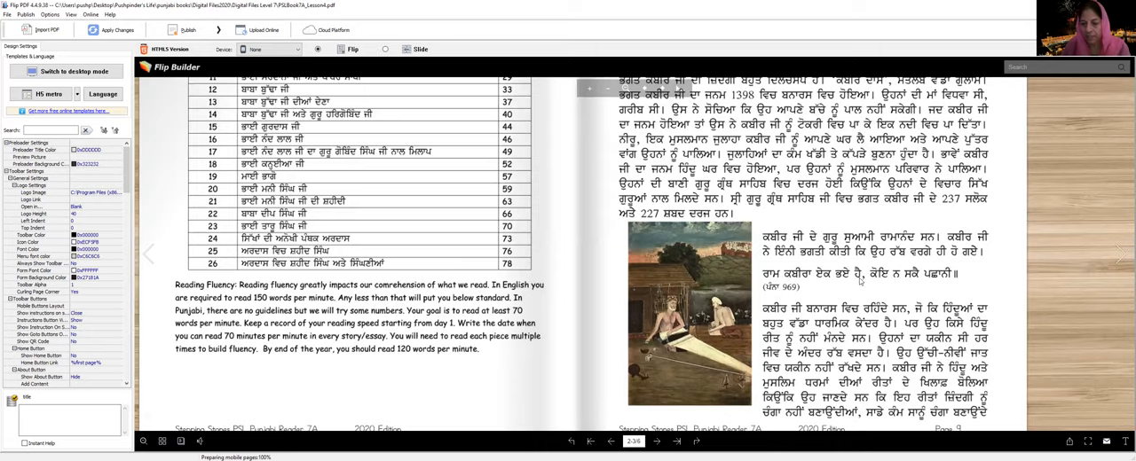
mouse_move(959, 283)
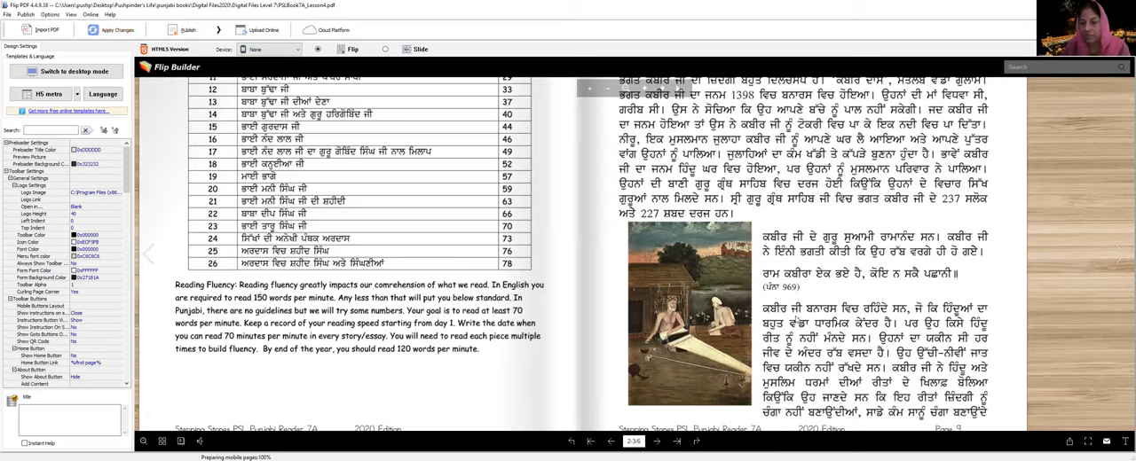
mouse_move(901, 319)
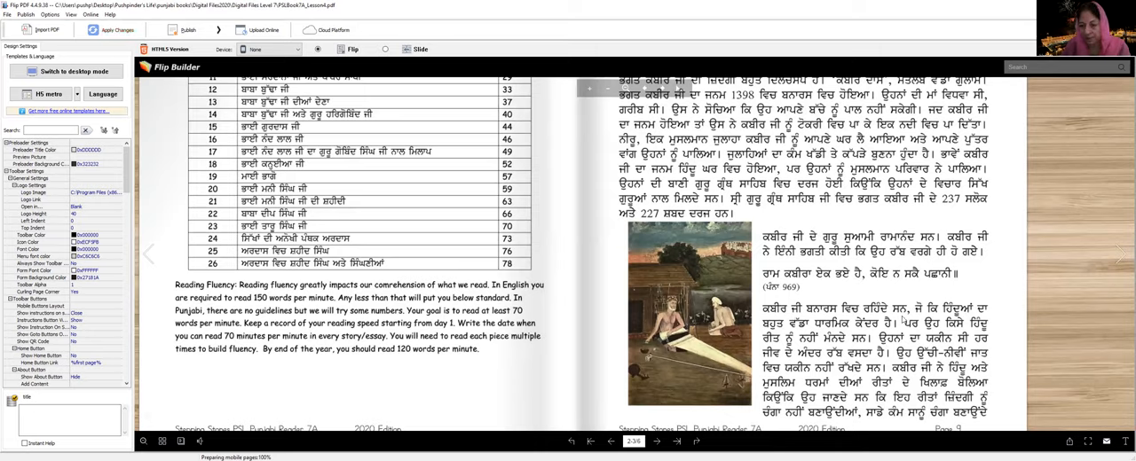
mouse_move(888, 334)
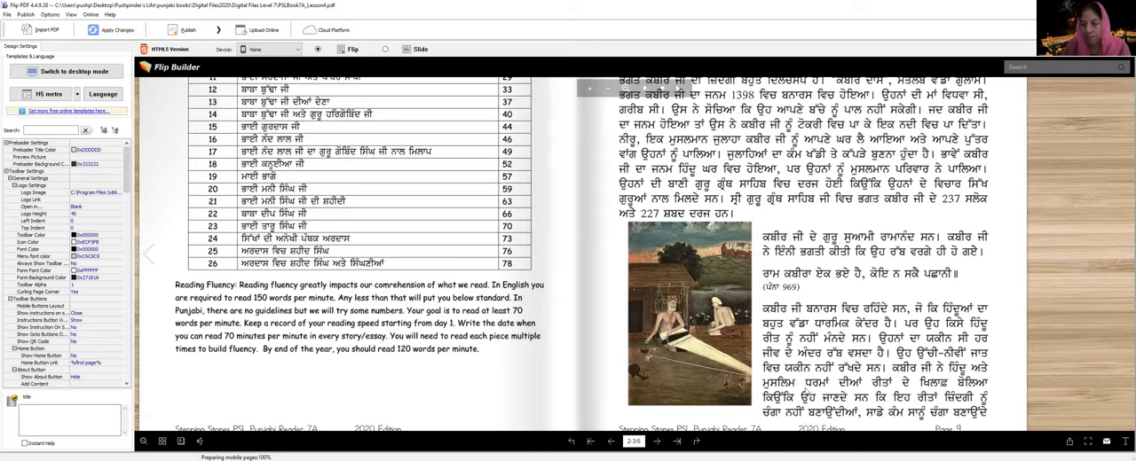
mouse_move(889, 391)
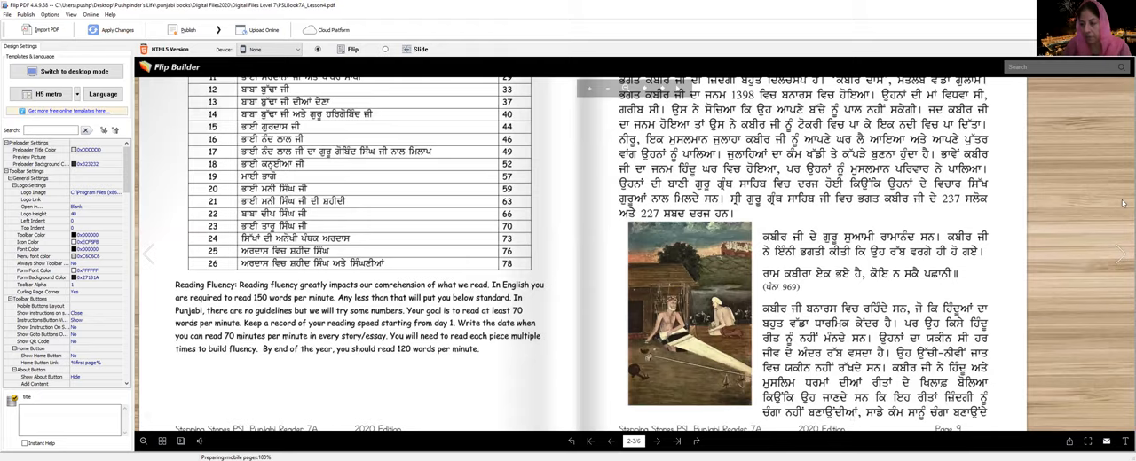
click(657, 440)
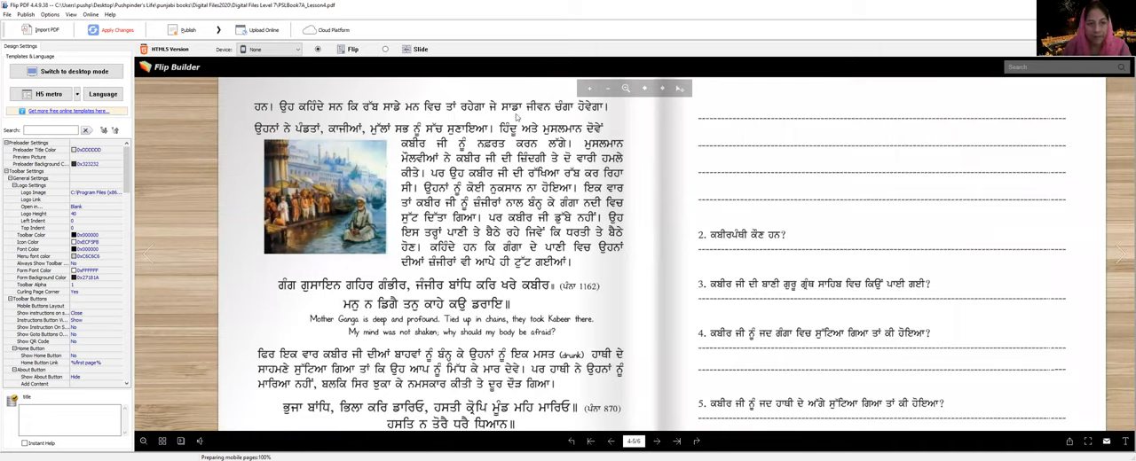
mouse_move(609, 115)
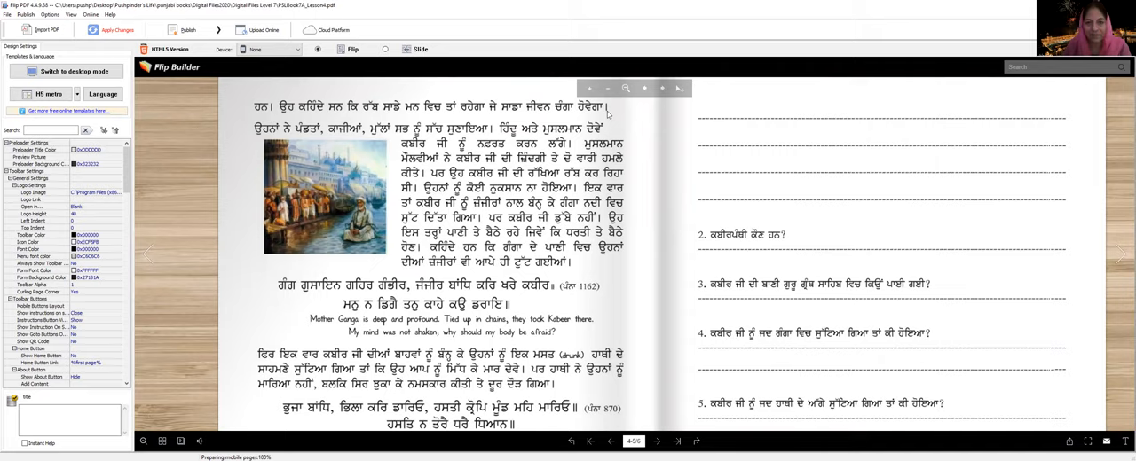
mouse_move(273, 138)
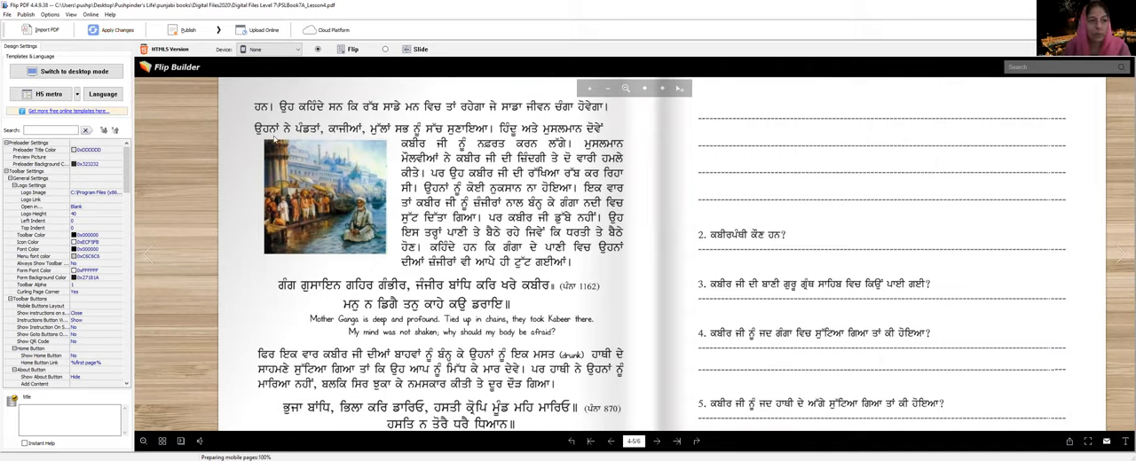
mouse_move(373, 138)
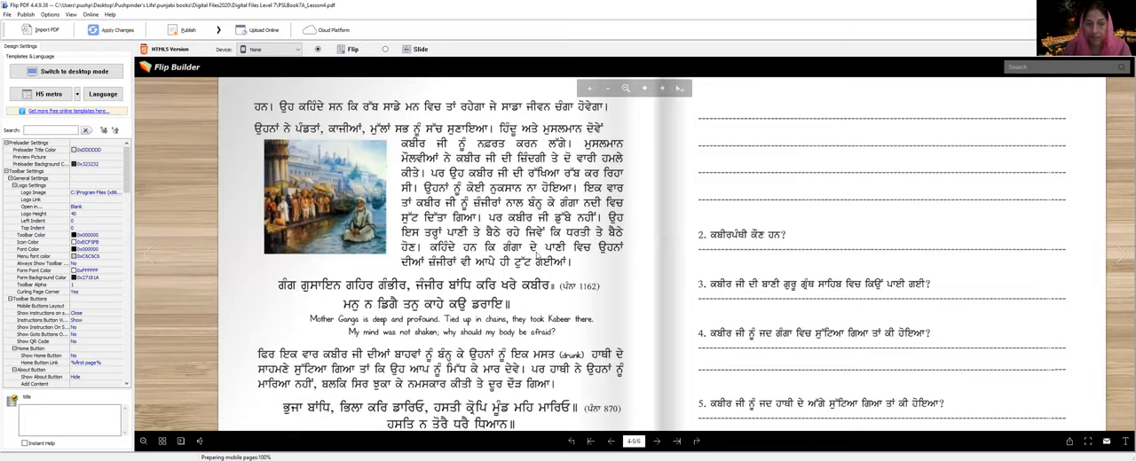
mouse_move(426, 273)
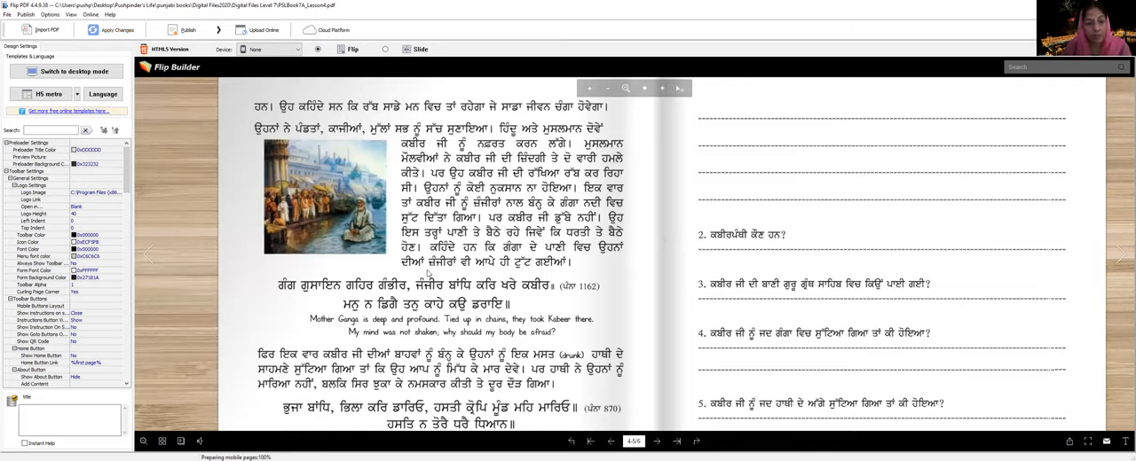
mouse_move(572, 272)
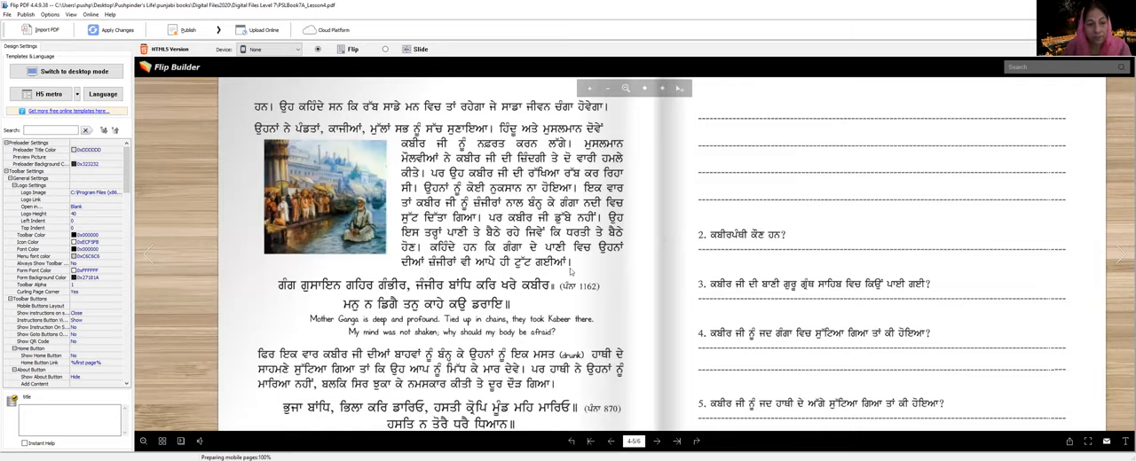
mouse_move(305, 300)
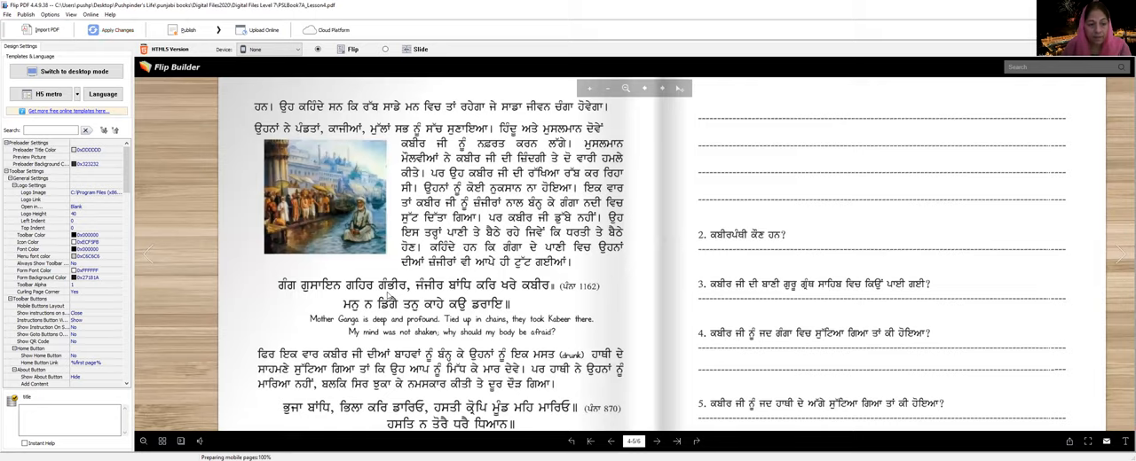
mouse_move(486, 294)
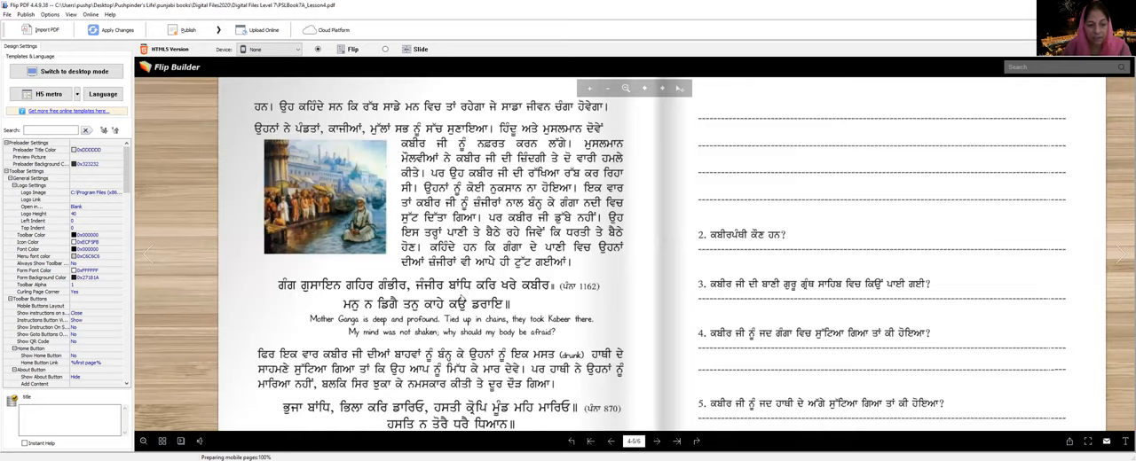
mouse_move(474, 294)
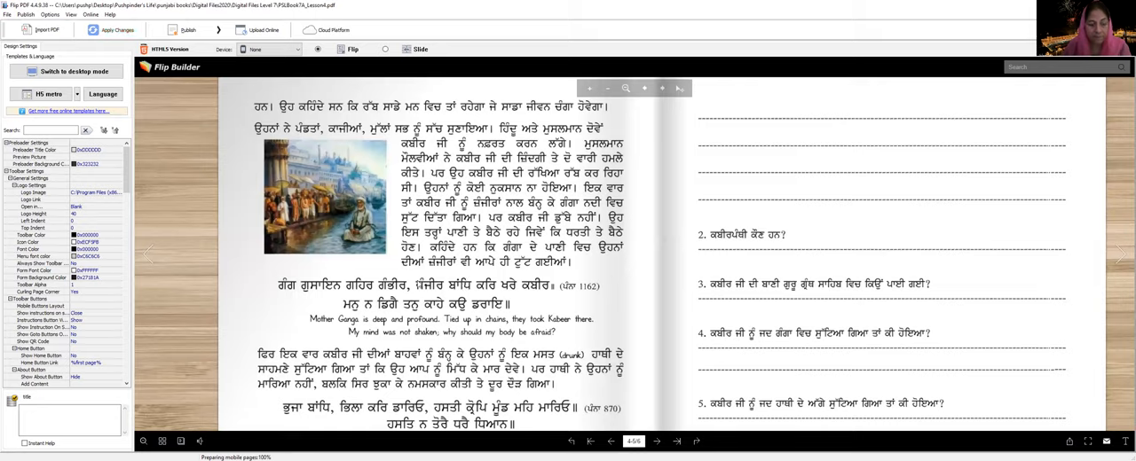
mouse_move(301, 298)
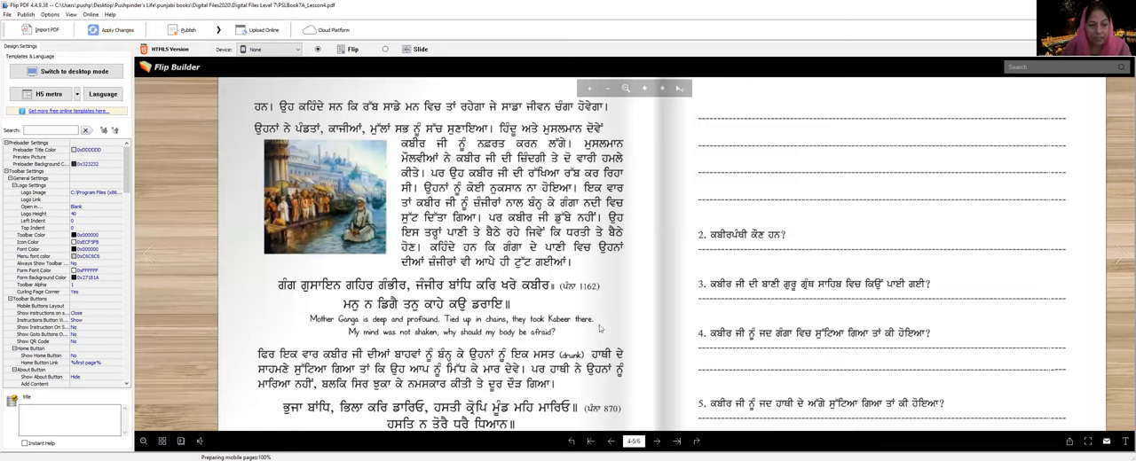
mouse_move(404, 341)
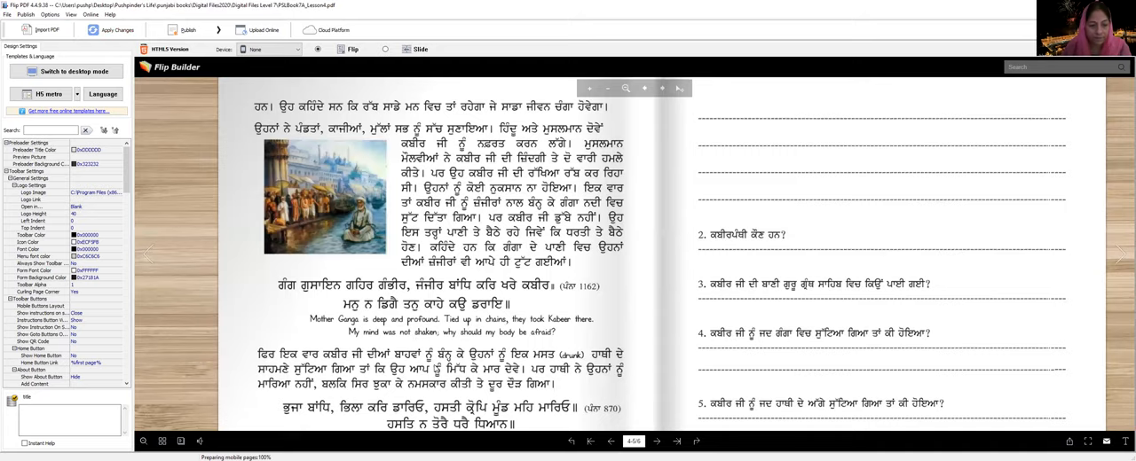
scroll(down, 3)
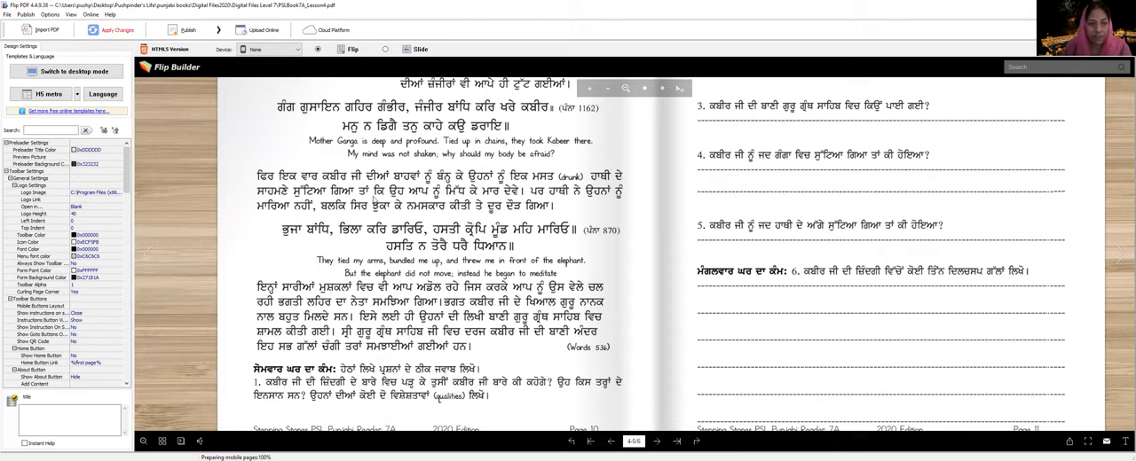
mouse_move(454, 199)
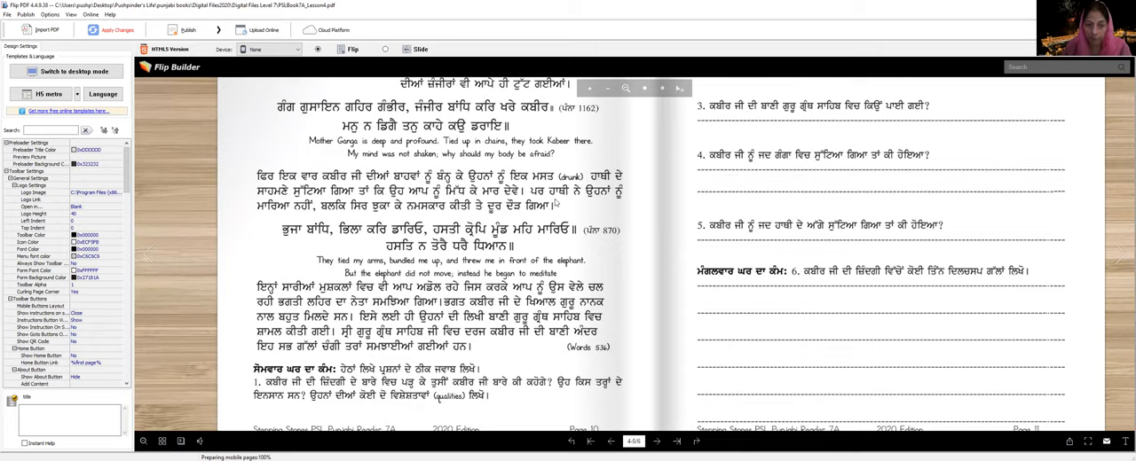
mouse_move(355, 218)
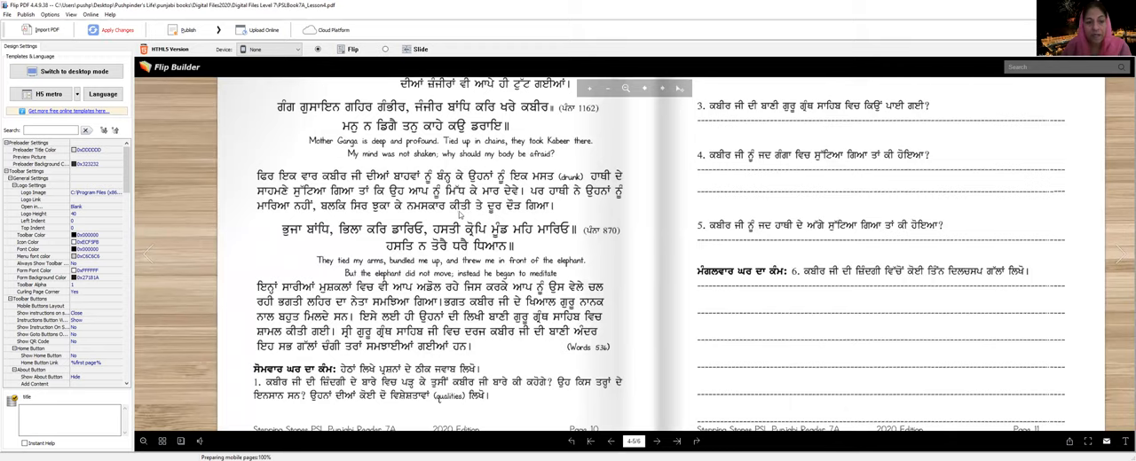
mouse_move(364, 247)
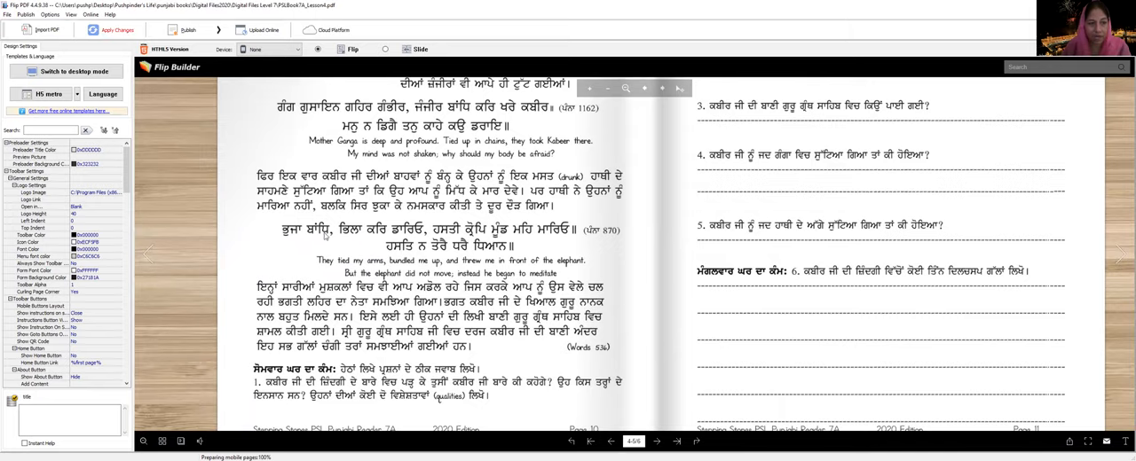
mouse_move(453, 238)
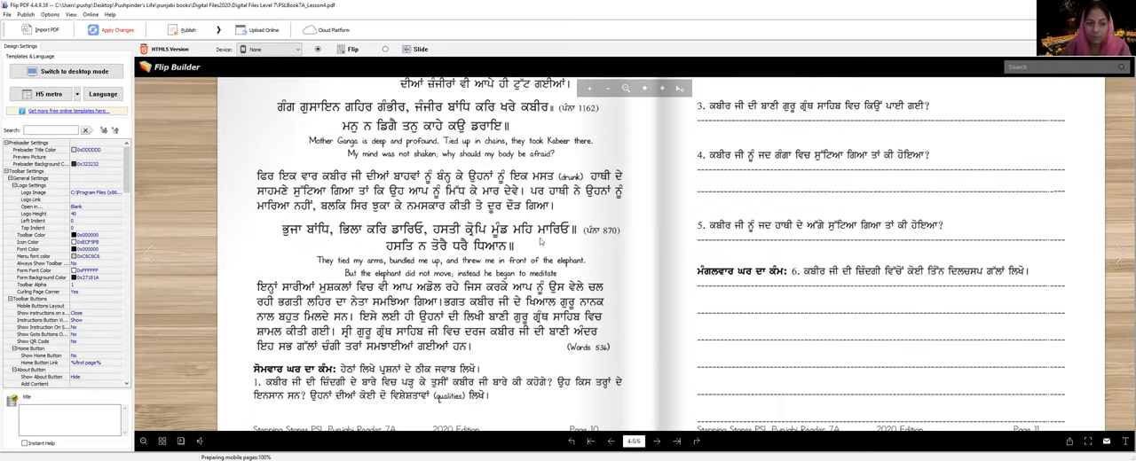
mouse_move(323, 277)
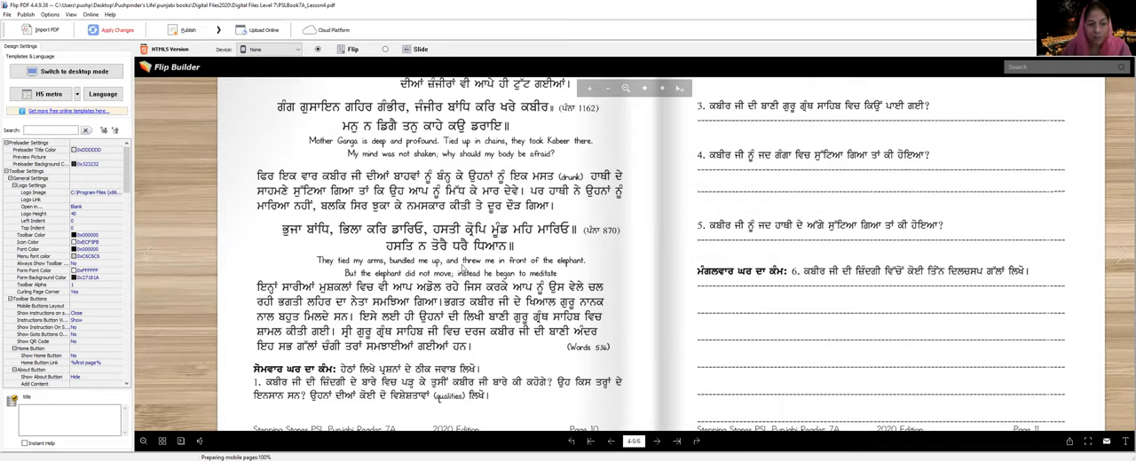
mouse_move(582, 267)
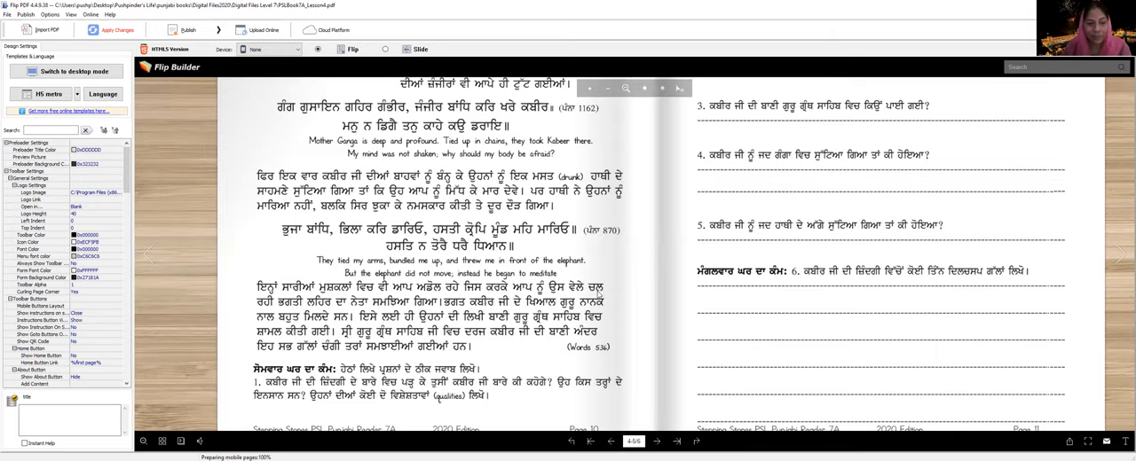
mouse_move(361, 309)
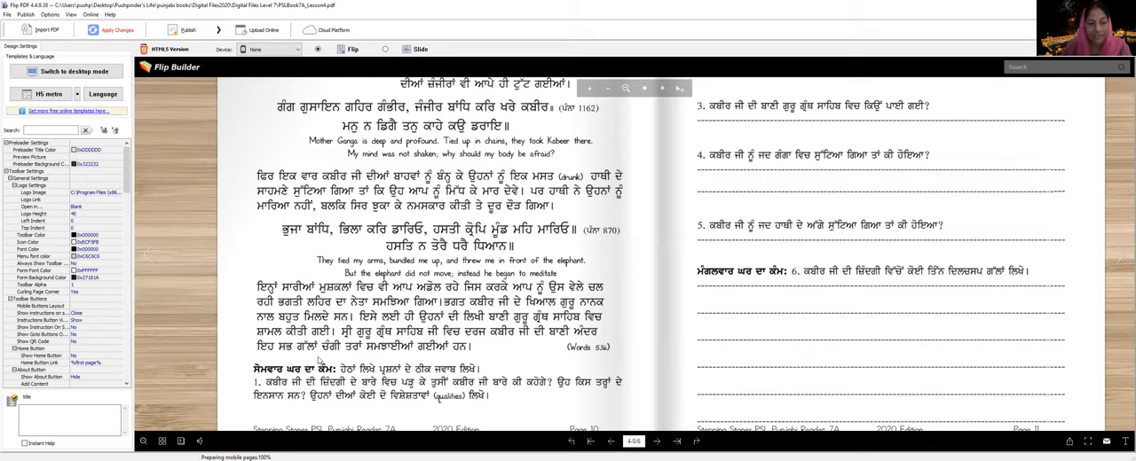
mouse_move(562, 355)
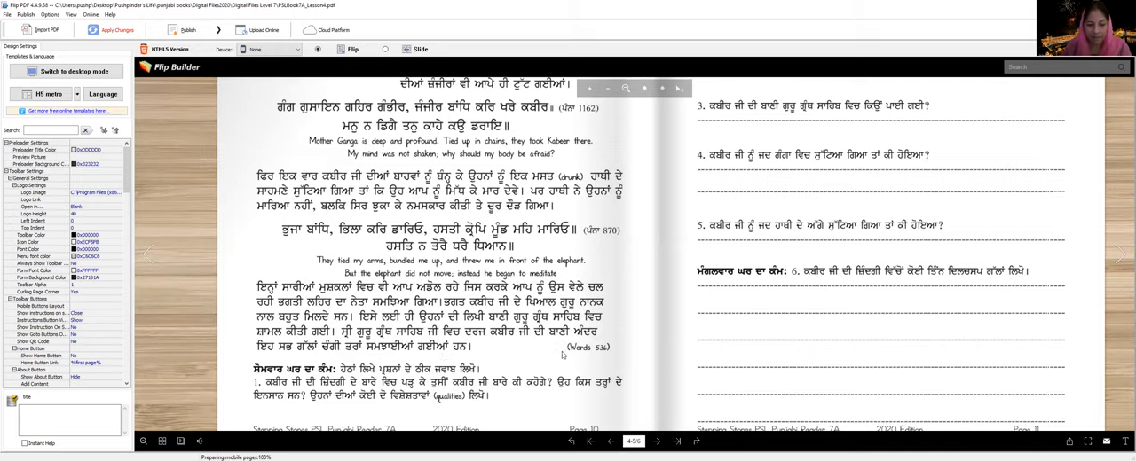
mouse_move(565, 355)
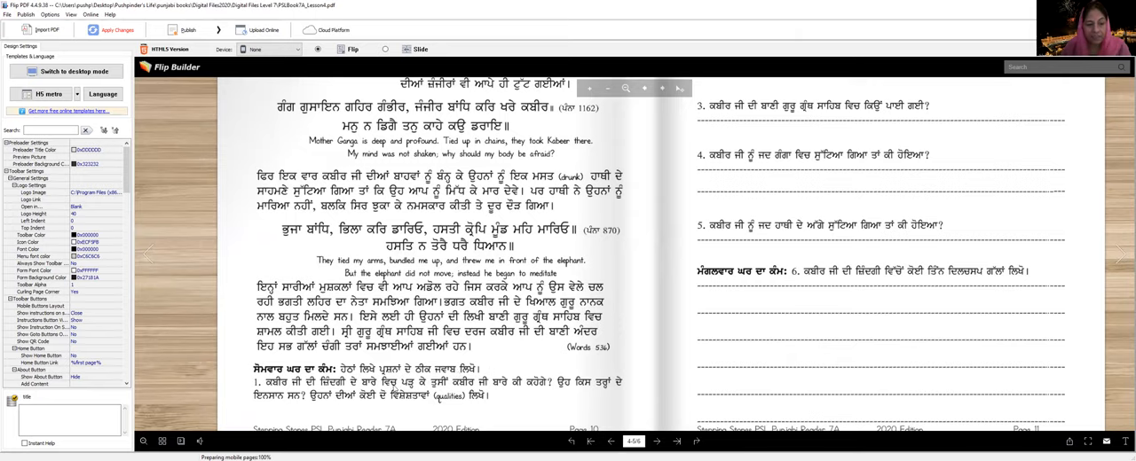
mouse_move(540, 391)
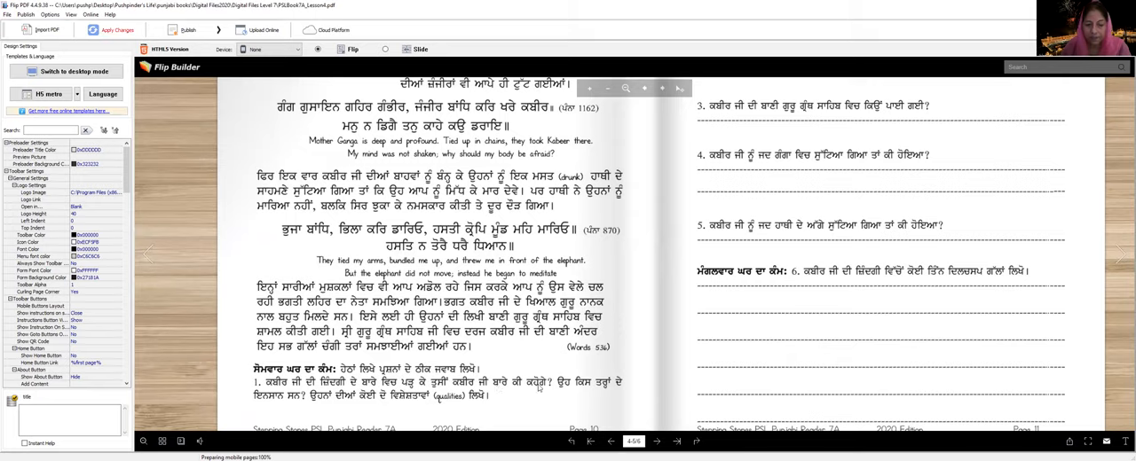
mouse_move(293, 412)
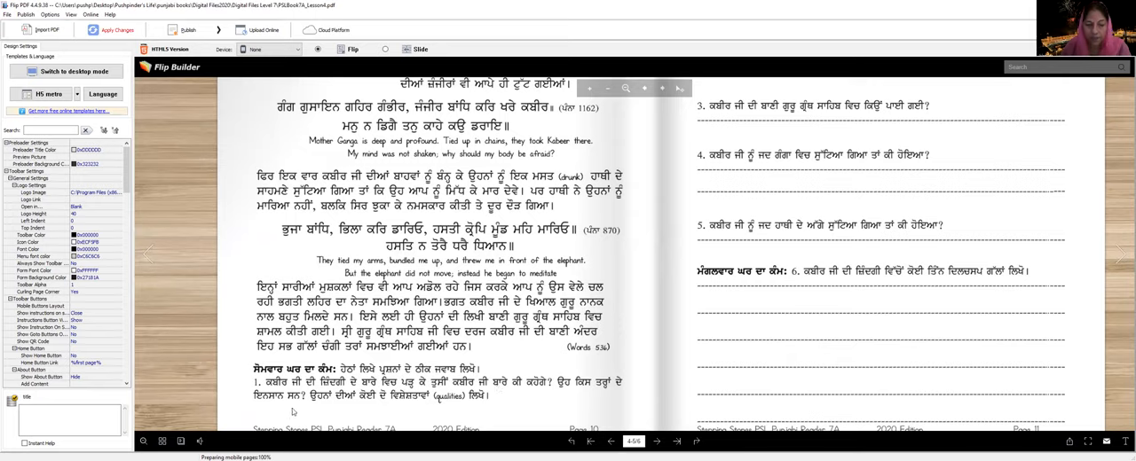
mouse_move(433, 405)
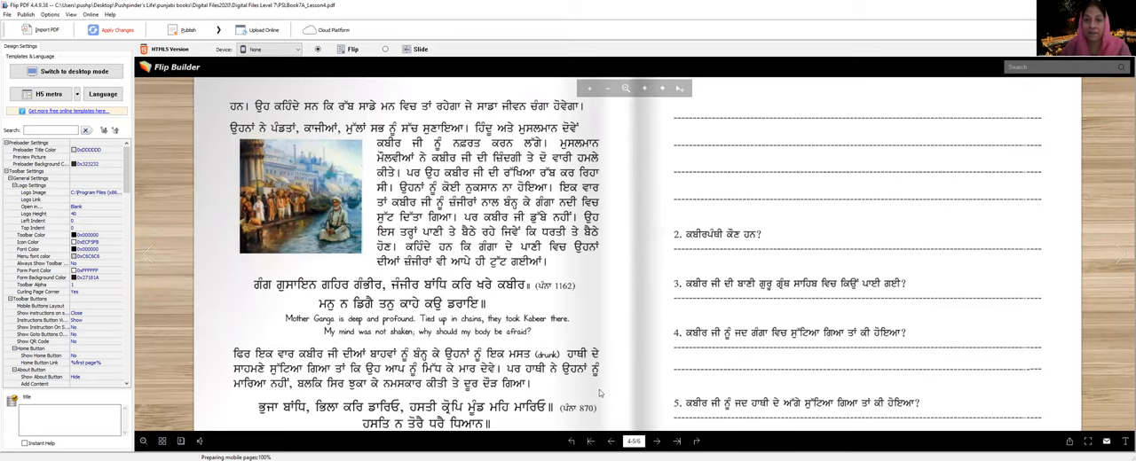
mouse_move(564, 383)
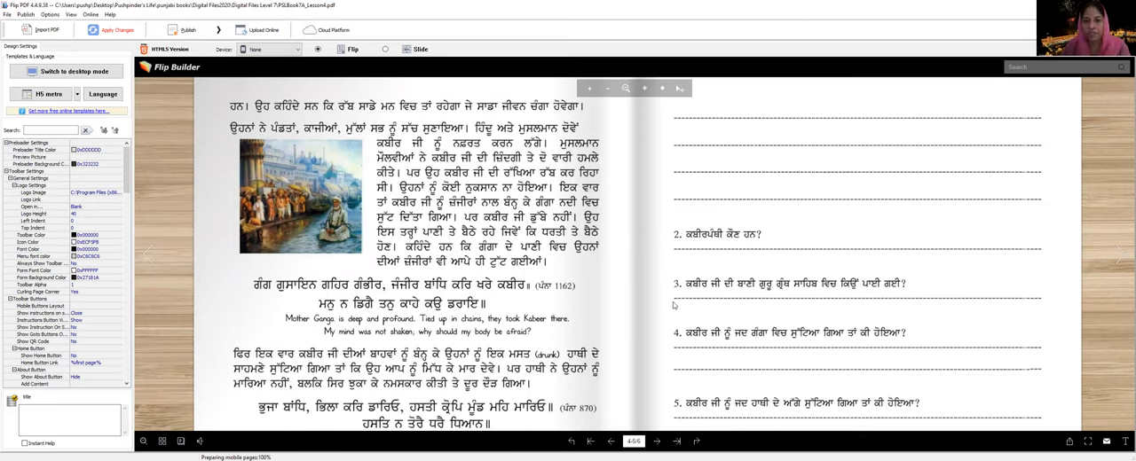
mouse_move(850, 229)
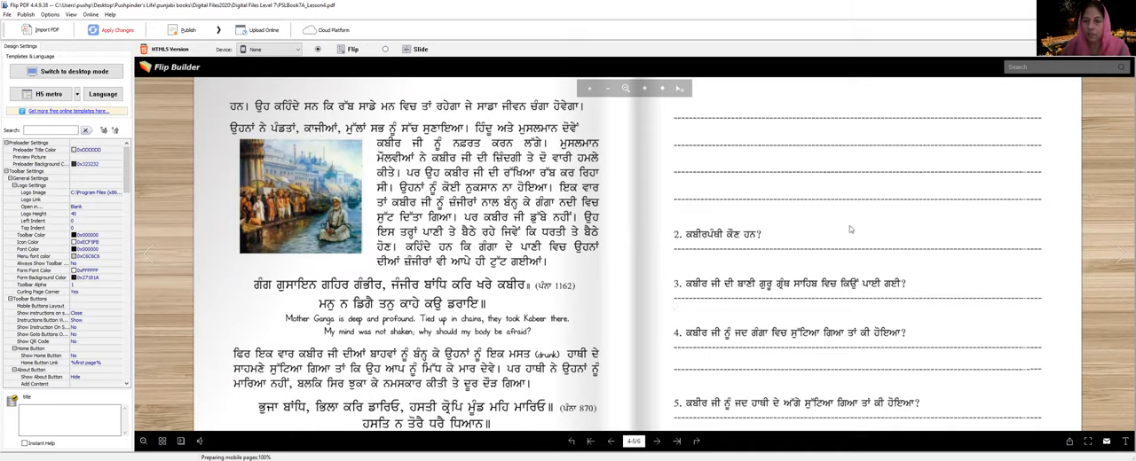
mouse_move(738, 245)
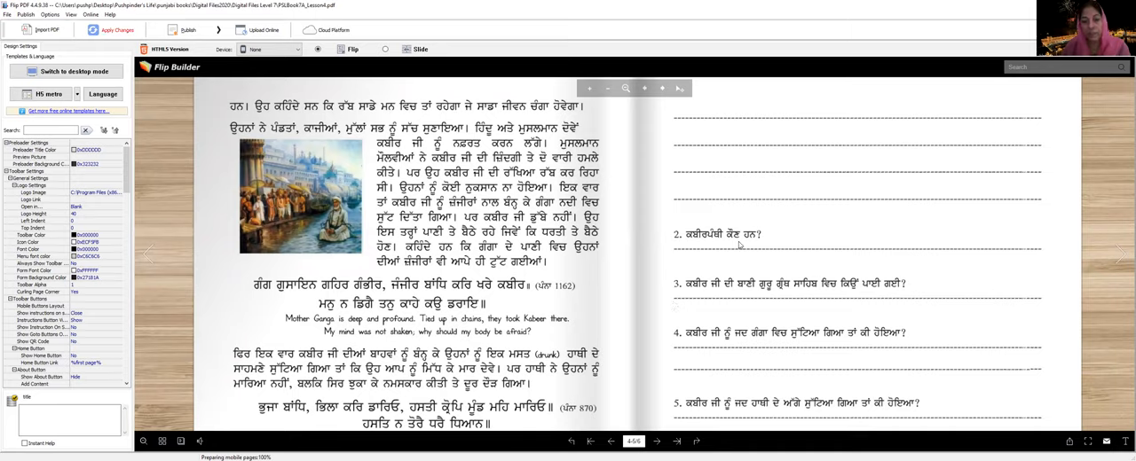
mouse_move(699, 259)
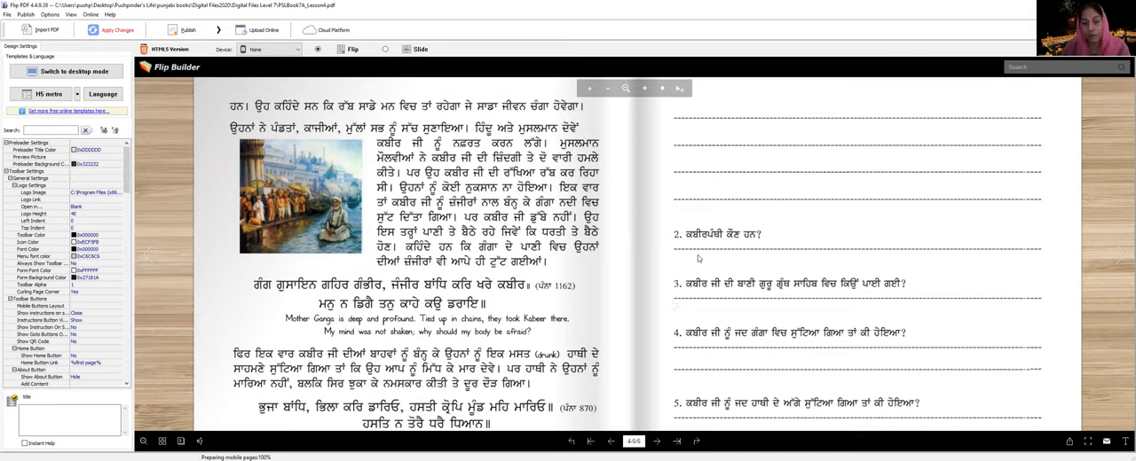
mouse_move(905, 257)
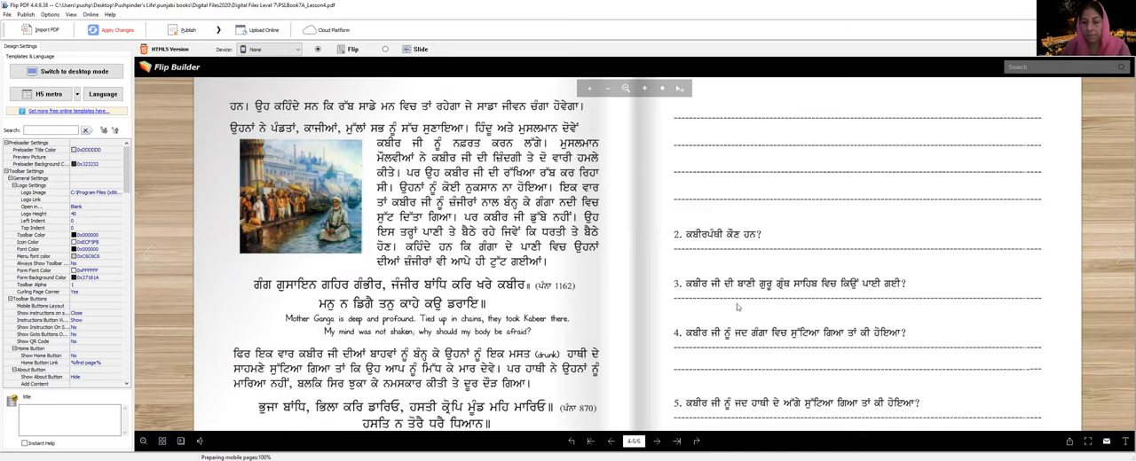
mouse_move(696, 305)
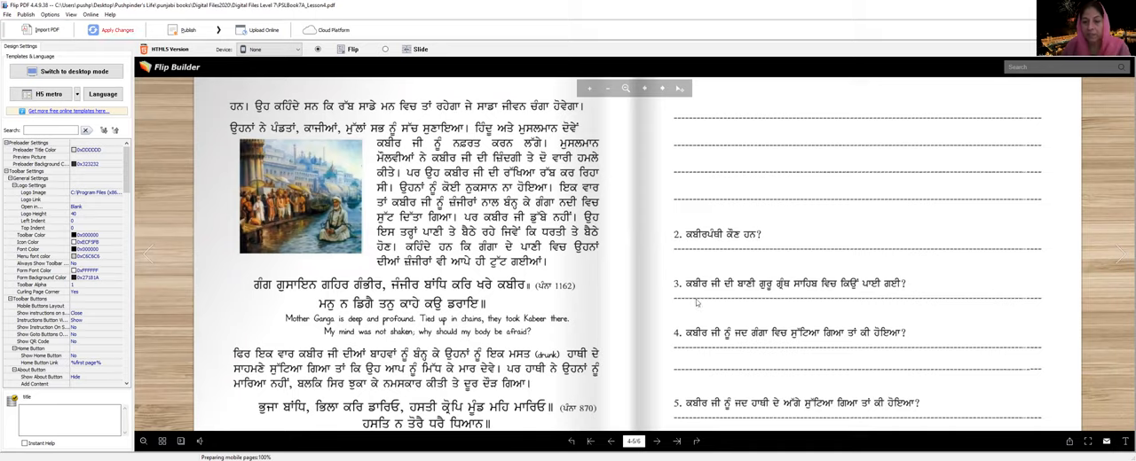
mouse_move(902, 291)
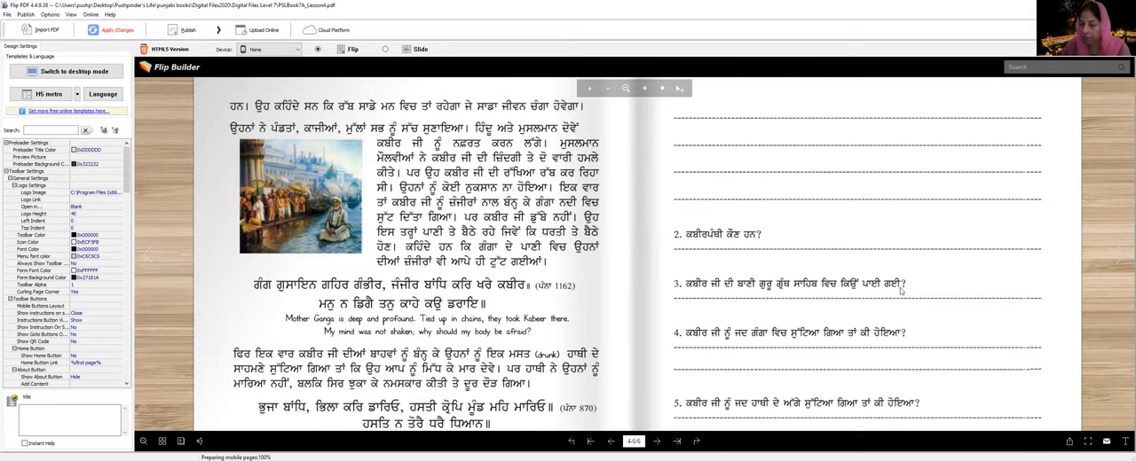
mouse_move(763, 291)
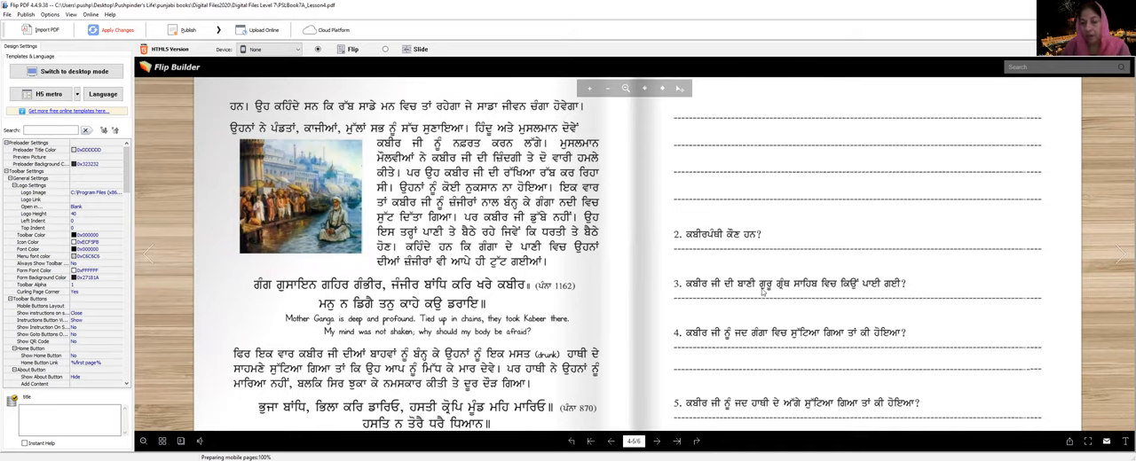
mouse_move(948, 302)
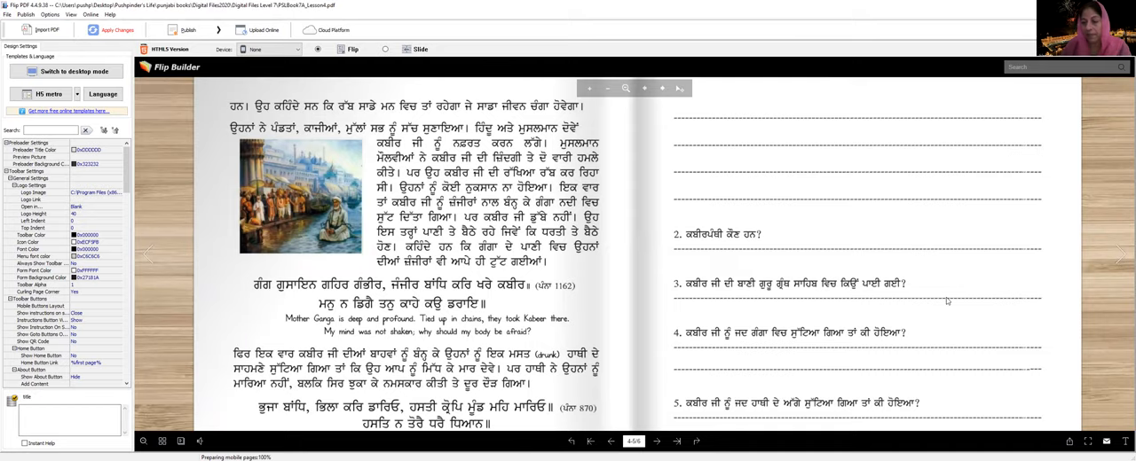
mouse_move(916, 316)
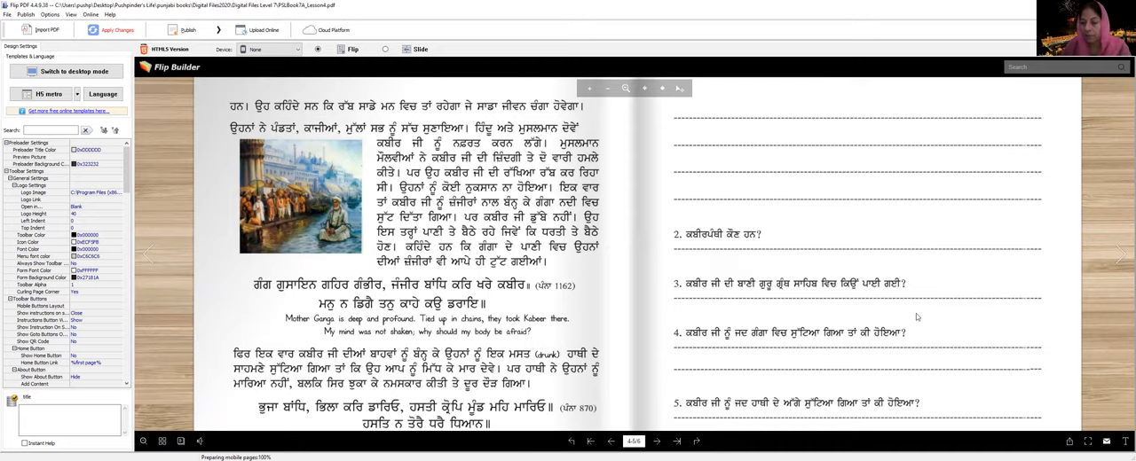
Step: Scroll down to the footers of pages 10 and 11 showing the Tuesday homework question
scroll(down, 3)
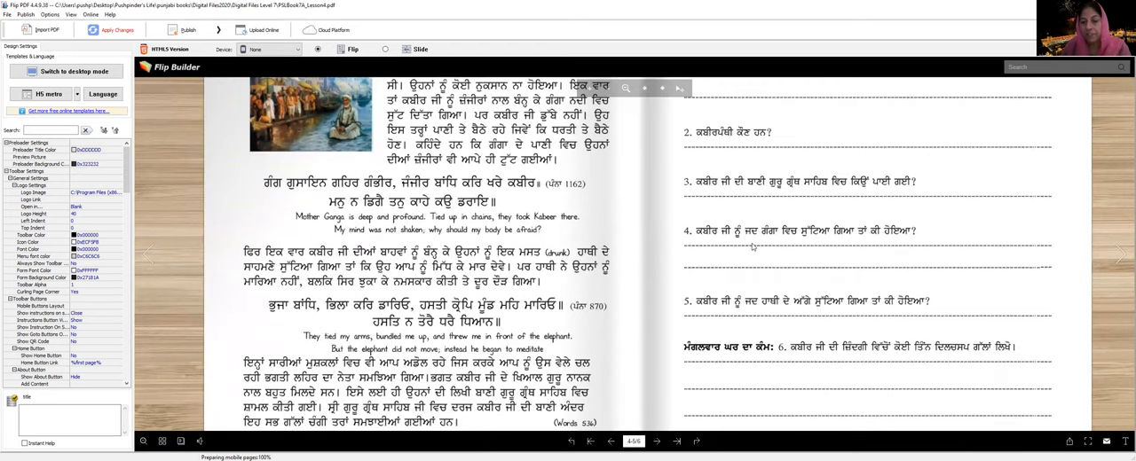
mouse_move(912, 238)
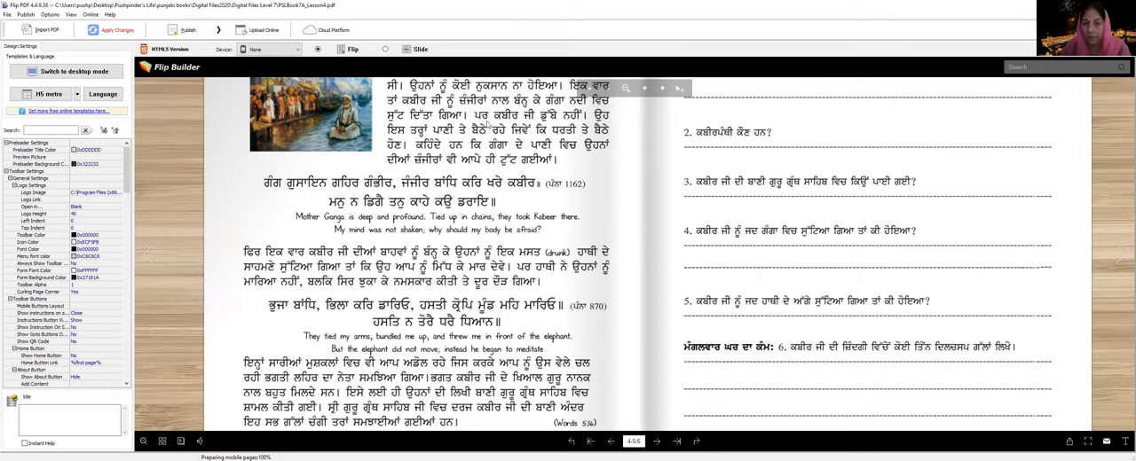
mouse_move(859, 263)
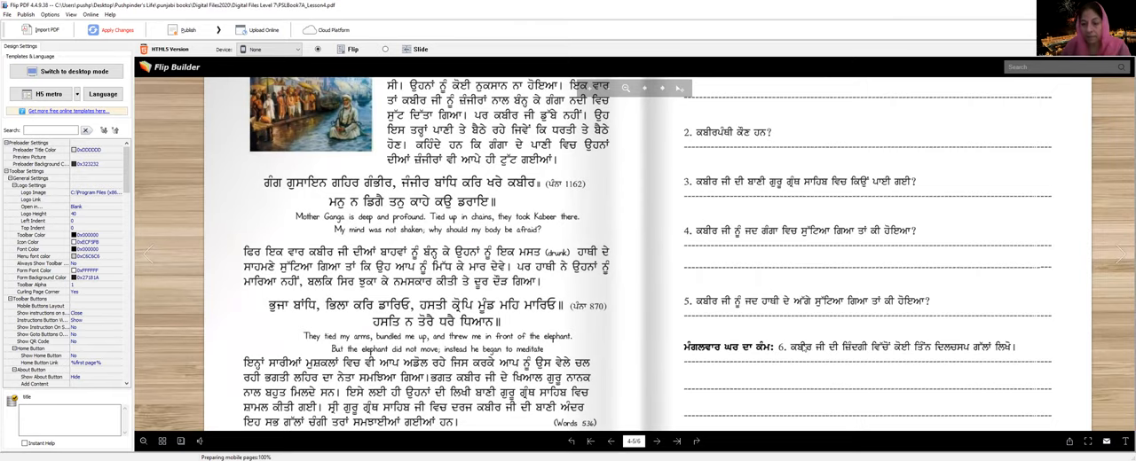
scroll(down, 3)
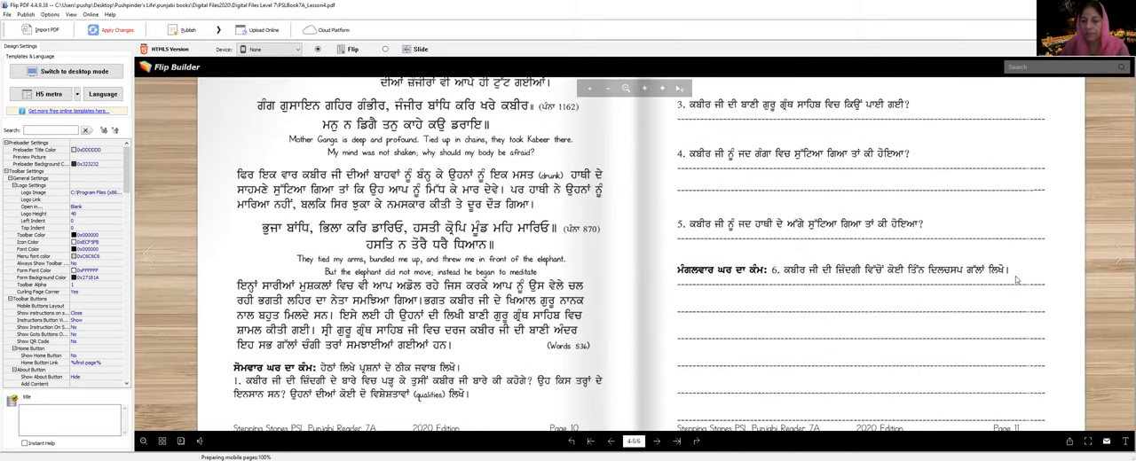
mouse_move(995, 305)
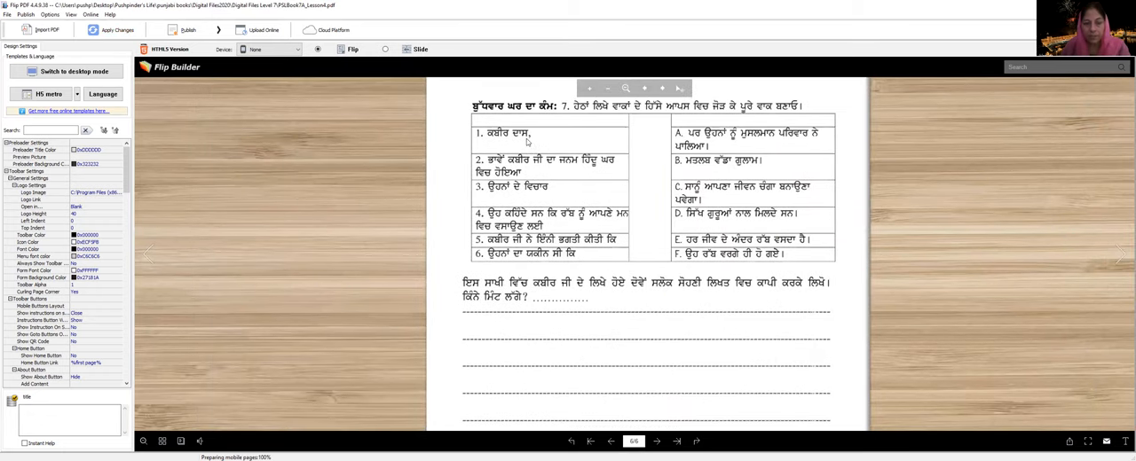
mouse_move(536, 135)
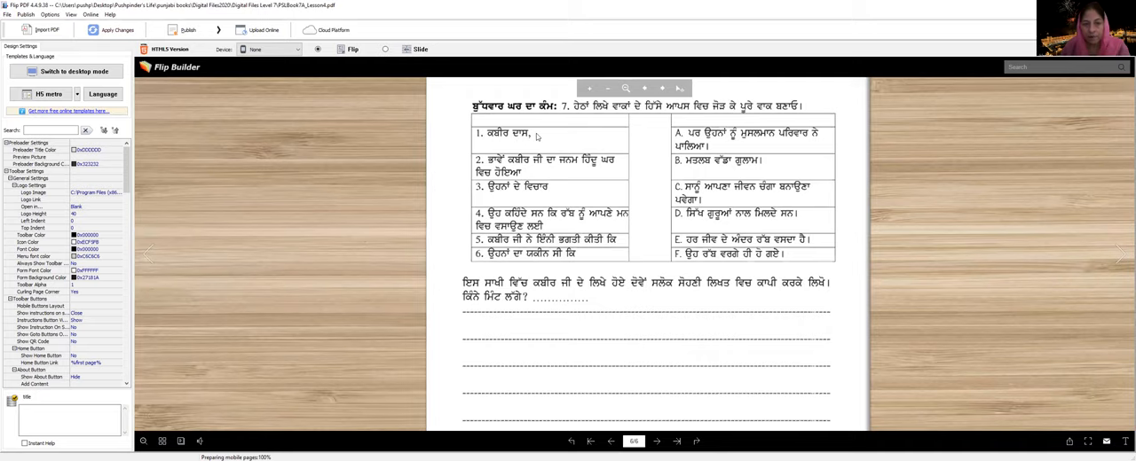
mouse_move(547, 149)
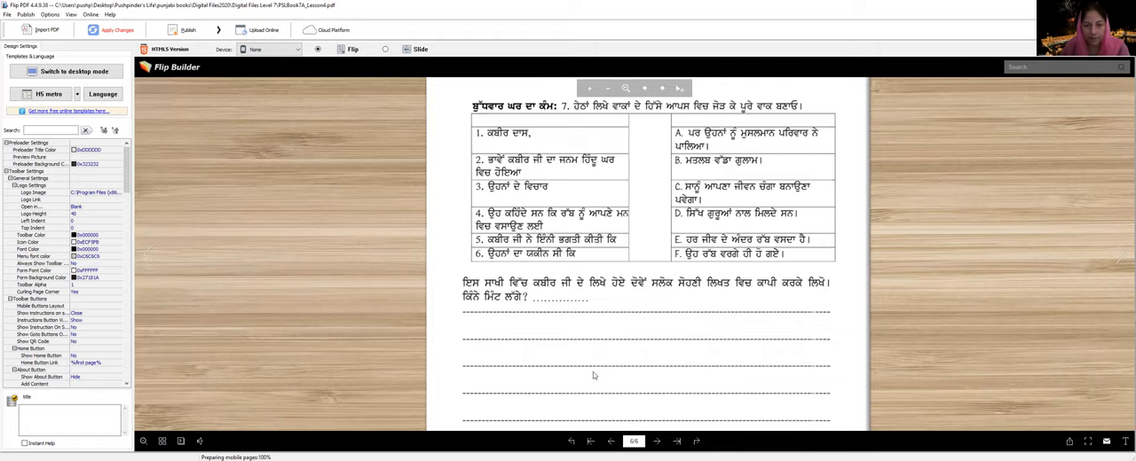
mouse_move(730, 272)
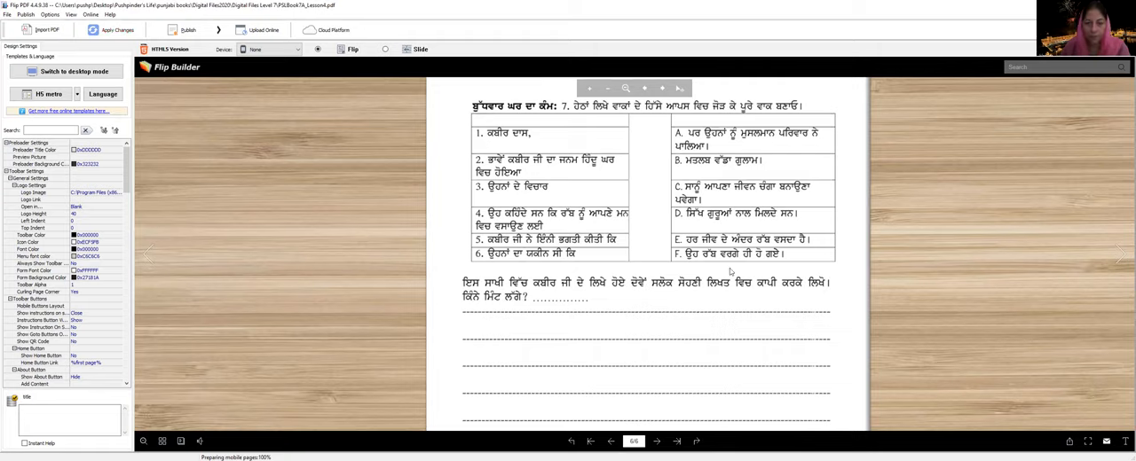
mouse_move(573, 313)
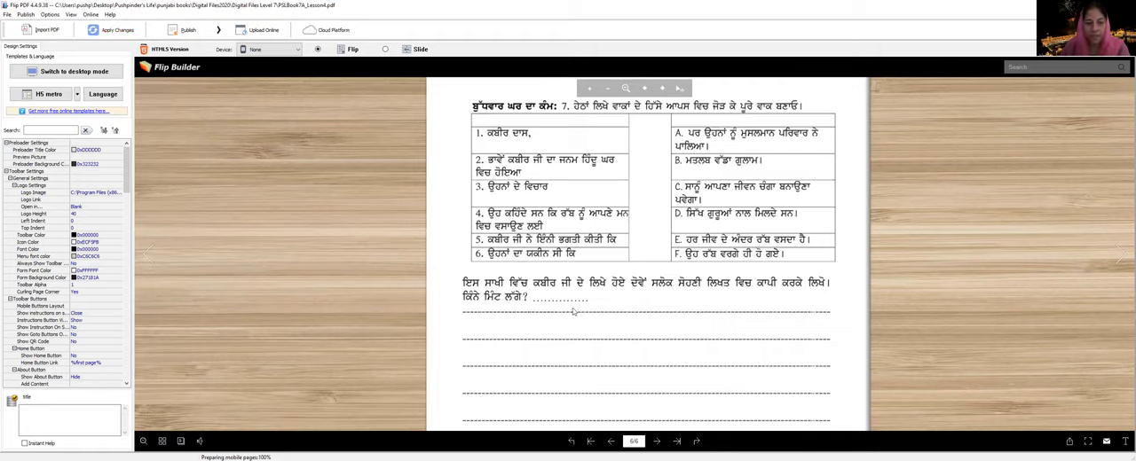
Step: Scroll to the page bottom so the Thursday homework task line is fully visible
scroll(down, 3)
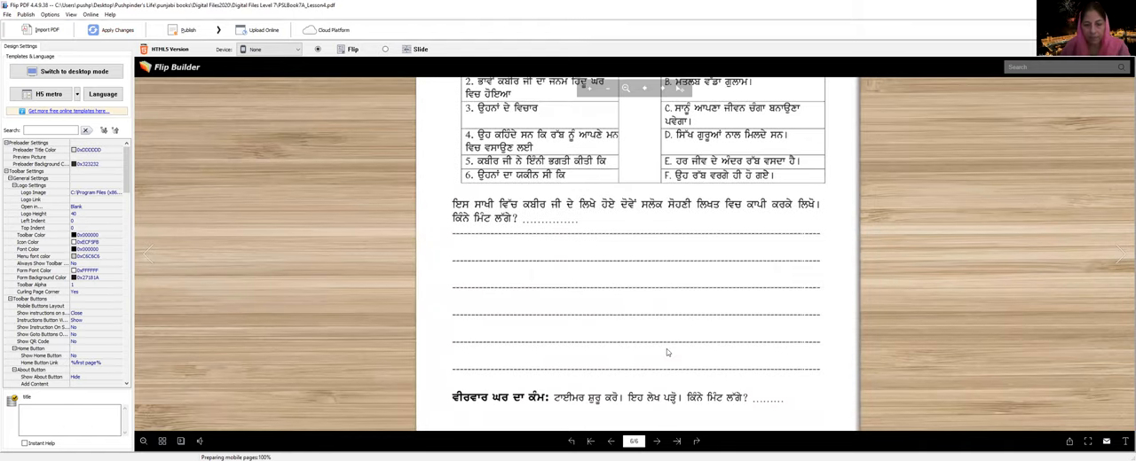
scroll(down, 3)
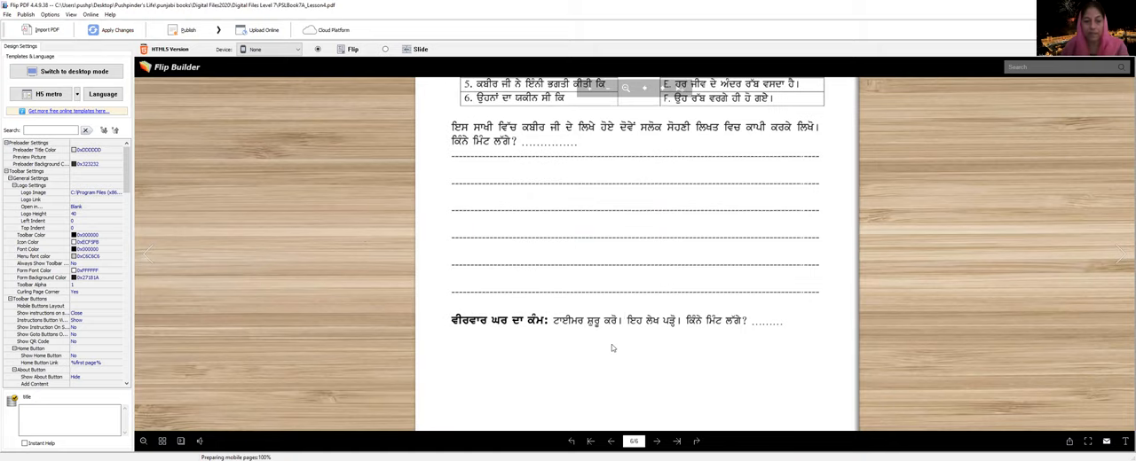
mouse_move(596, 332)
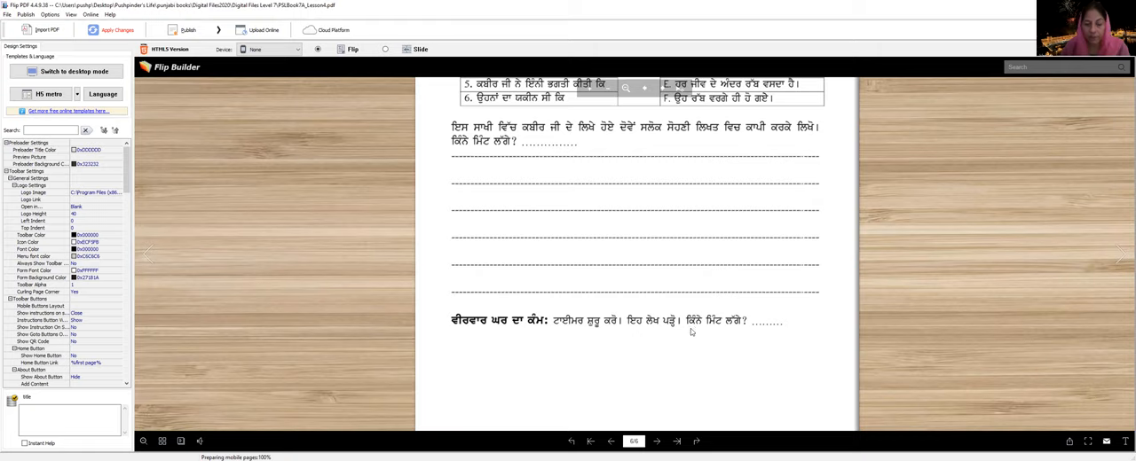
mouse_move(760, 330)
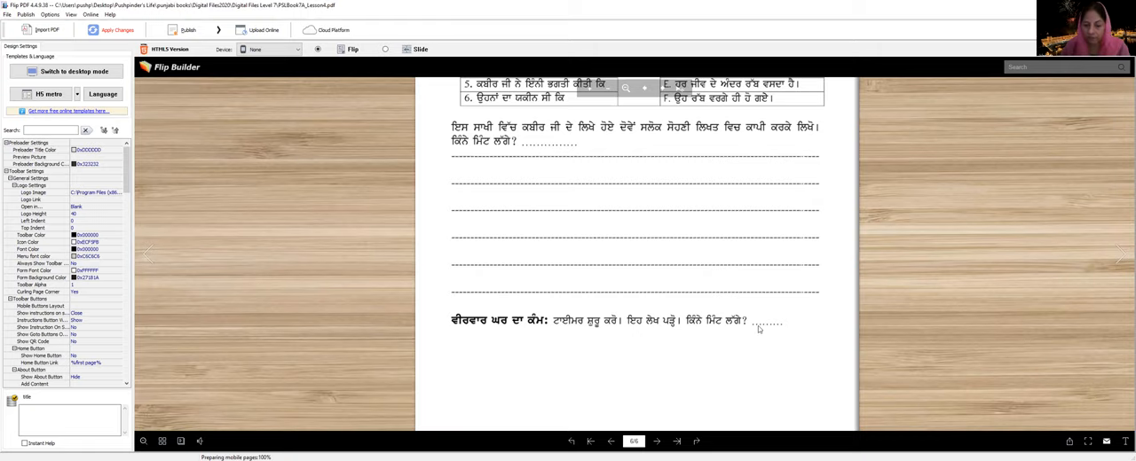
mouse_move(685, 402)
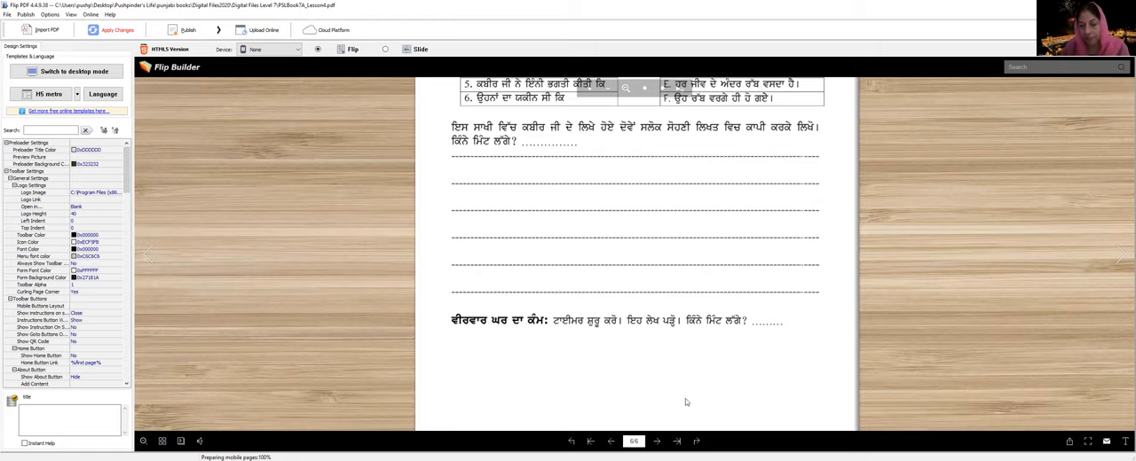